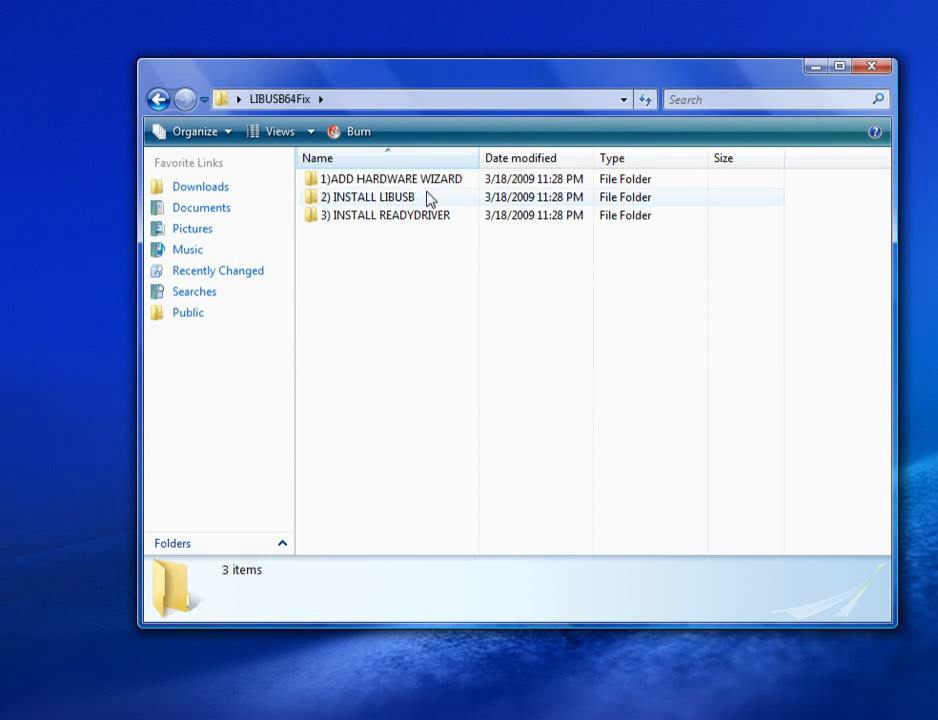
- Open the '1)ADD HARDWARE WIZARD' folder inside LIBUSB64Fix
double_click(388, 178)
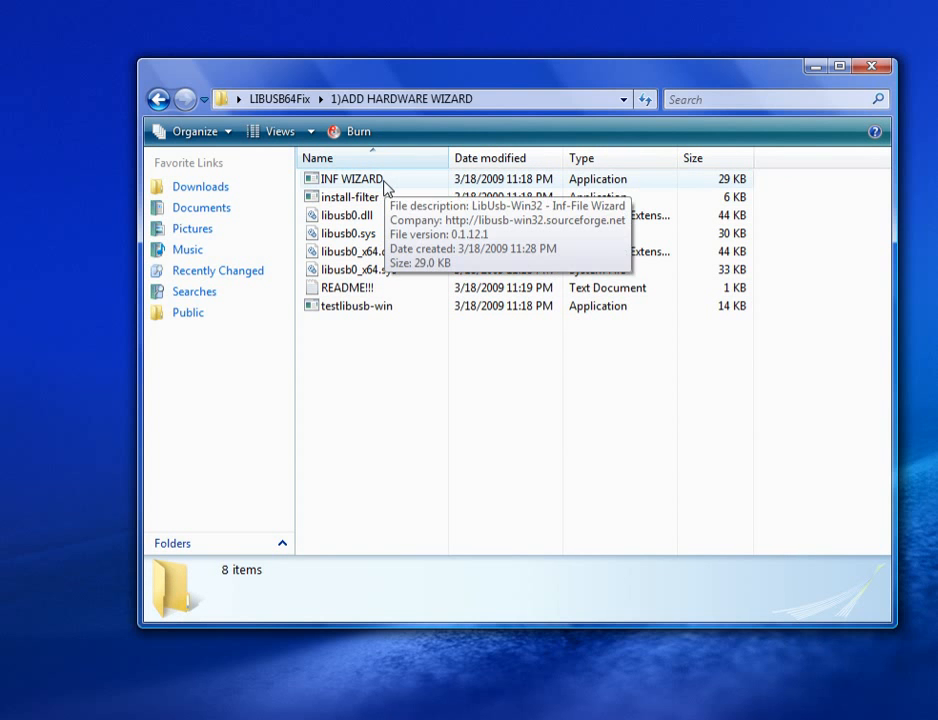
- Run INF WIZARD and configure the USB Composite Device (0x05CA/0x18B3), accepting its IDs and name
double_click(349, 178)
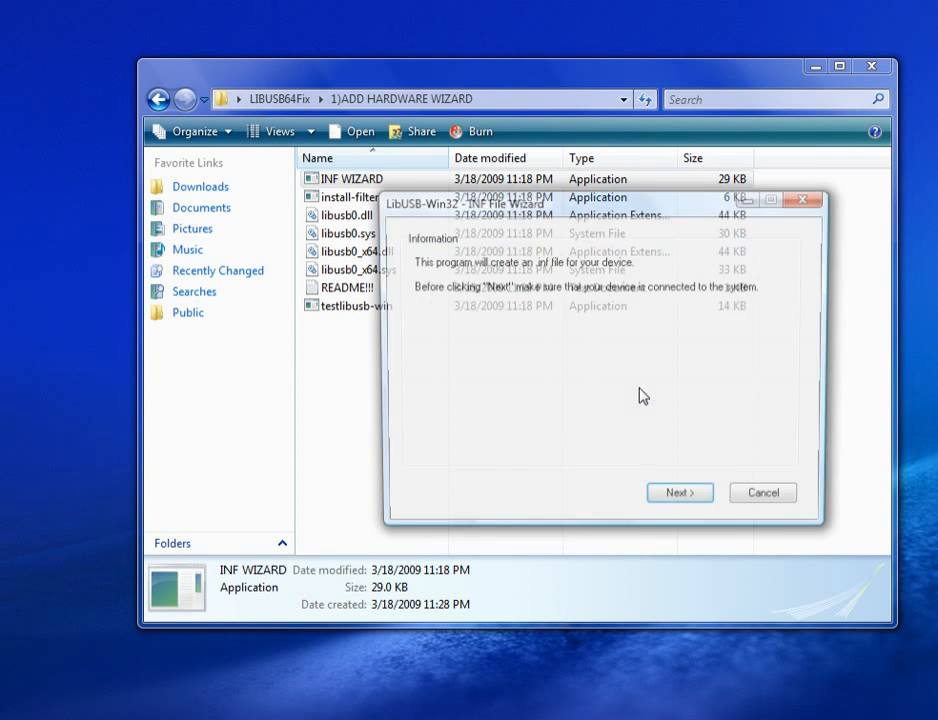
click(679, 492)
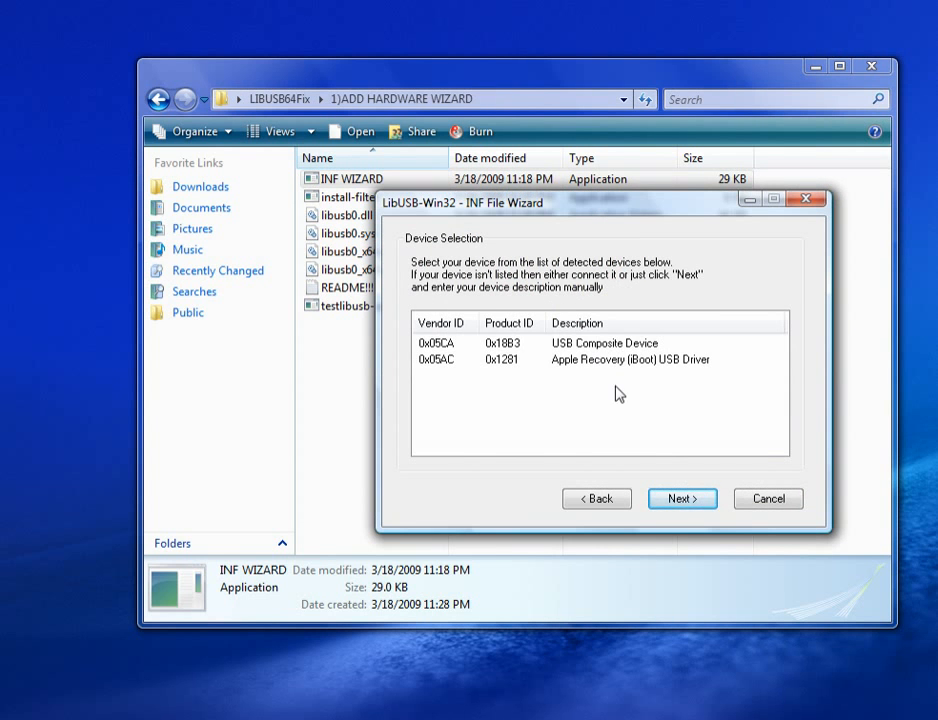
mouse_move(620, 389)
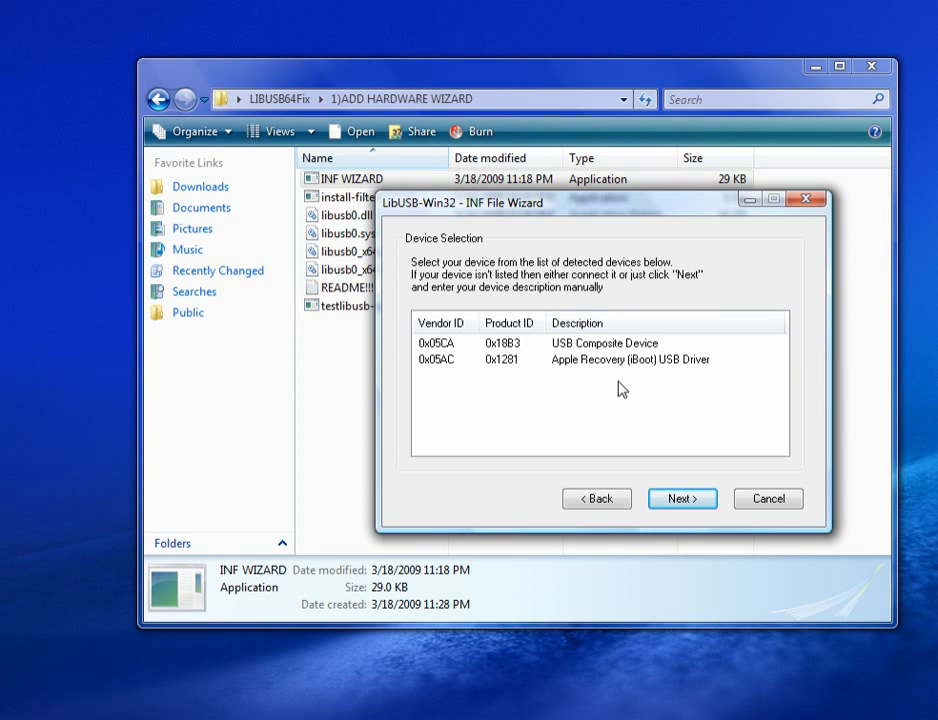
mouse_move(638, 371)
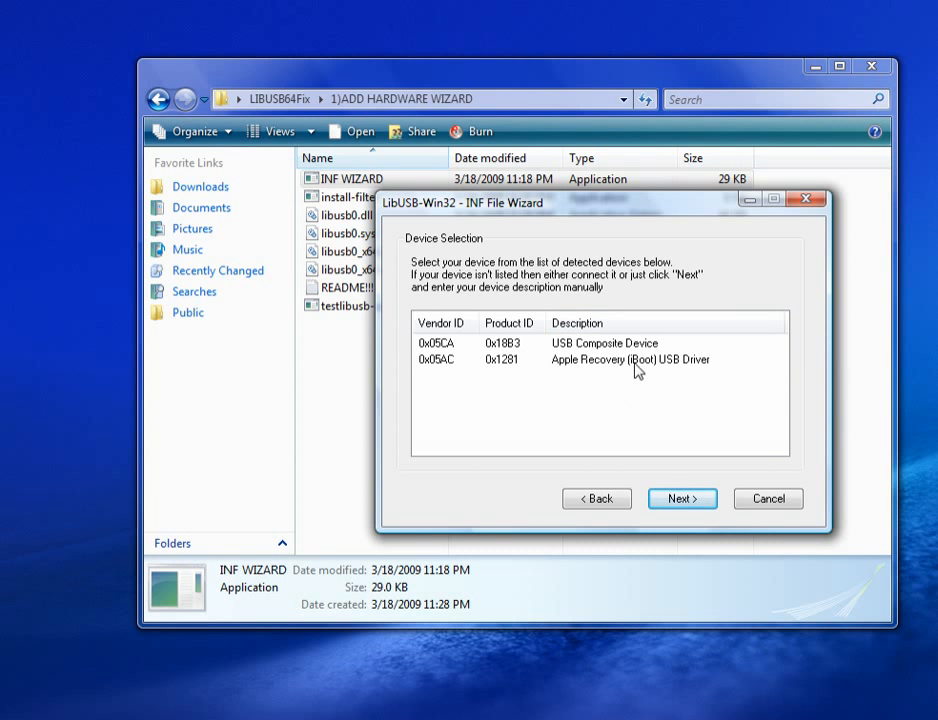
click(630, 359)
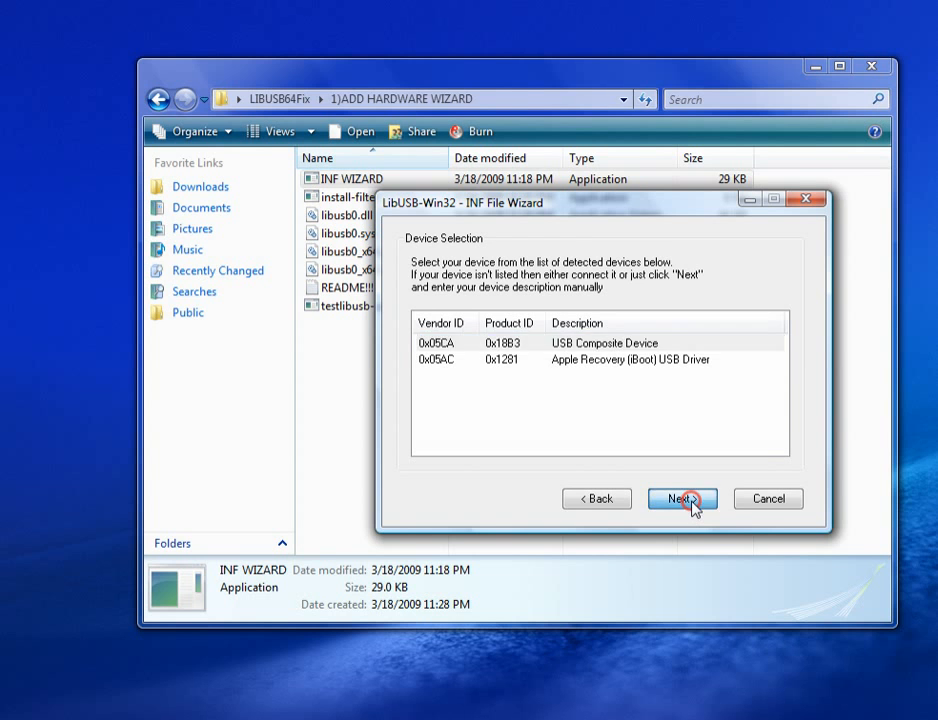
click(683, 498)
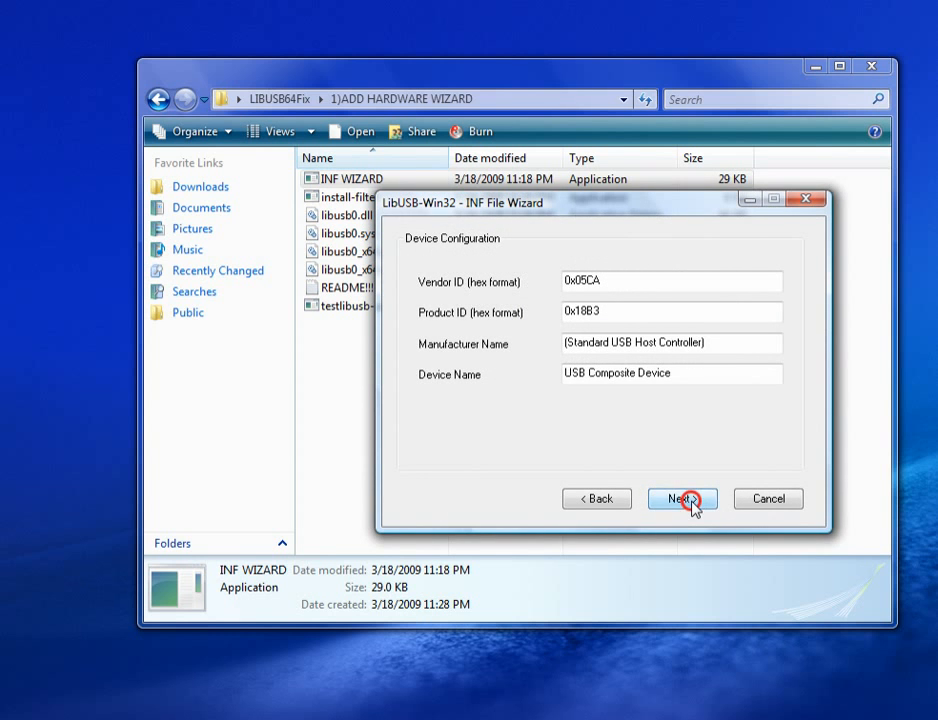
click(682, 499)
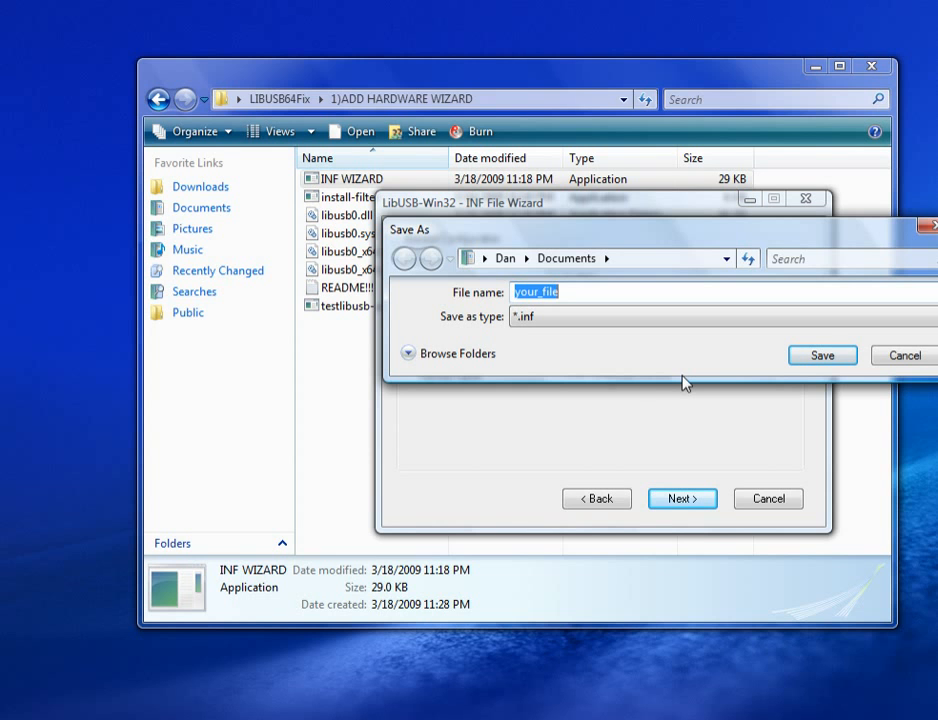
- Save the driver as 'setup' in the 1)ADD HARDWARE WIZARD folder, creating .inf and .cat files
text(setup)
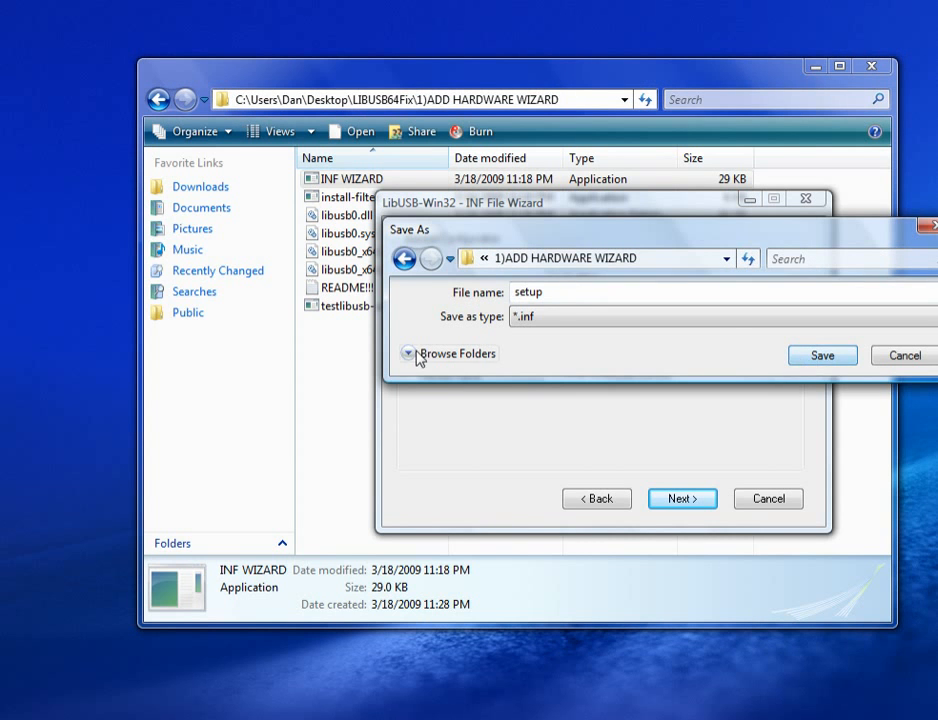
click(416, 353)
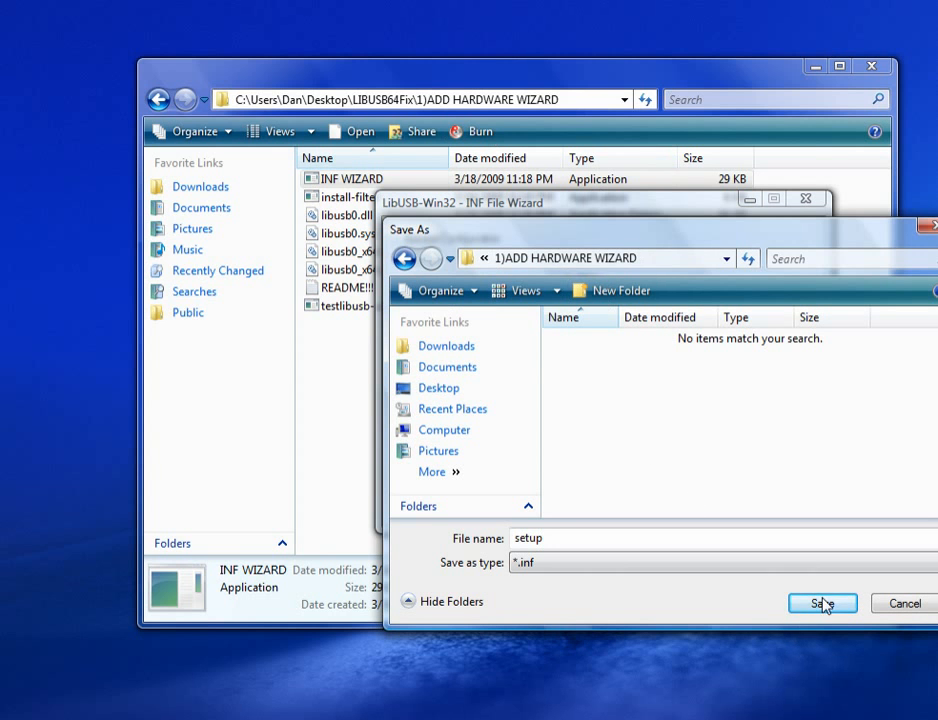
click(822, 603)
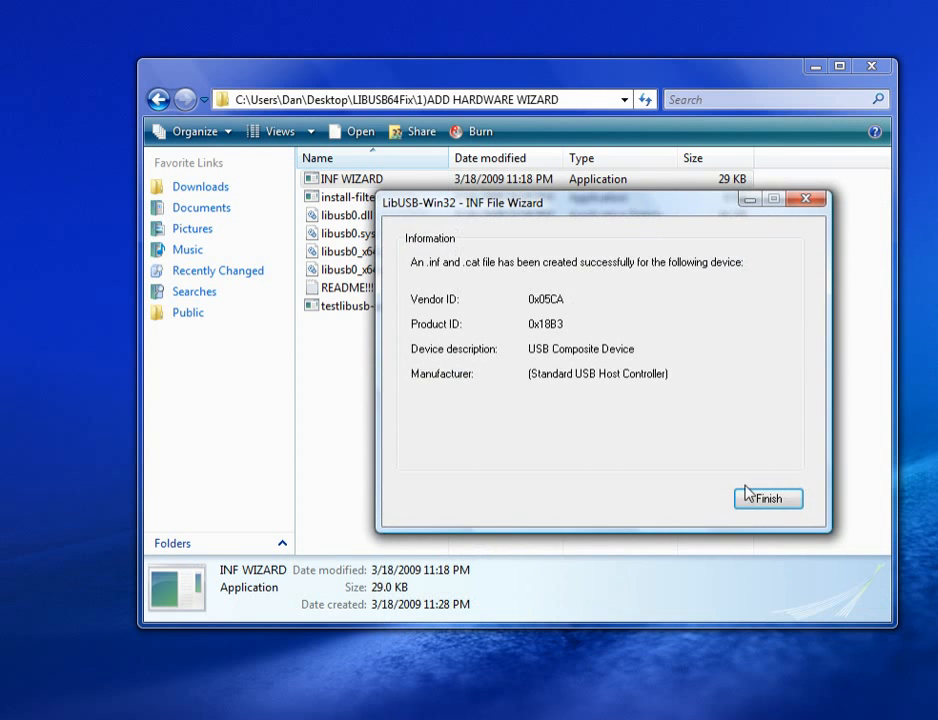
- Finish the INF wizard and select the README!!! document in the refreshed folder listing
click(767, 498)
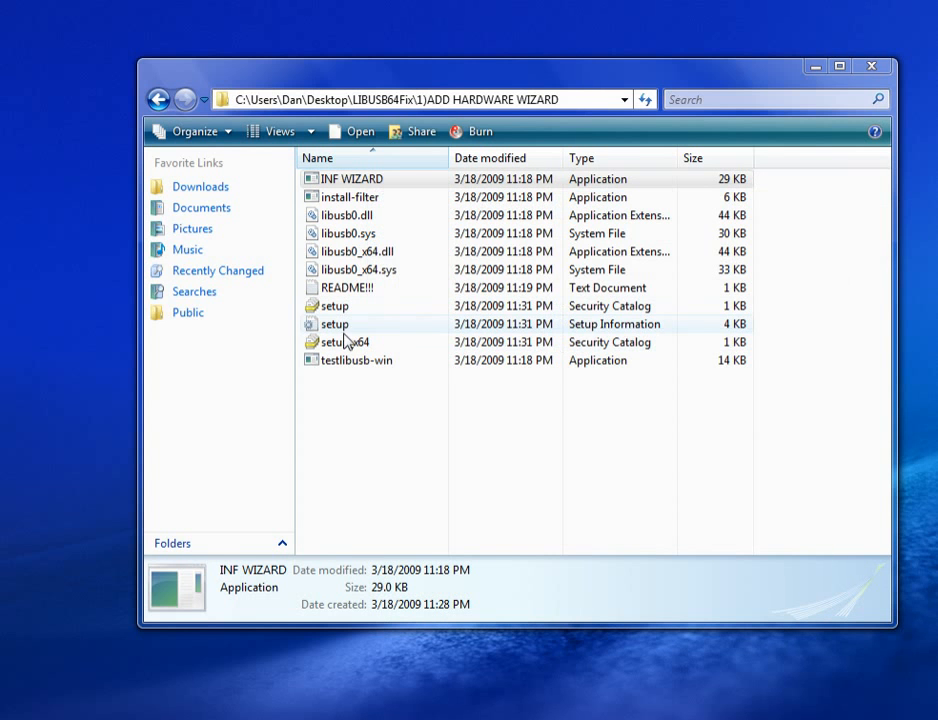
click(335, 306)
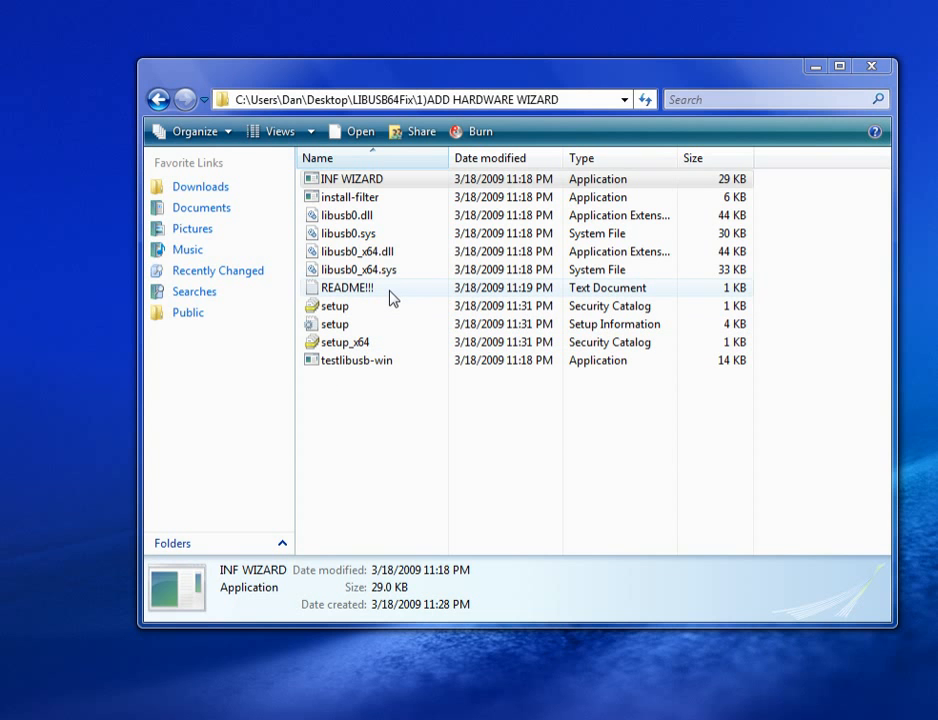
click(344, 288)
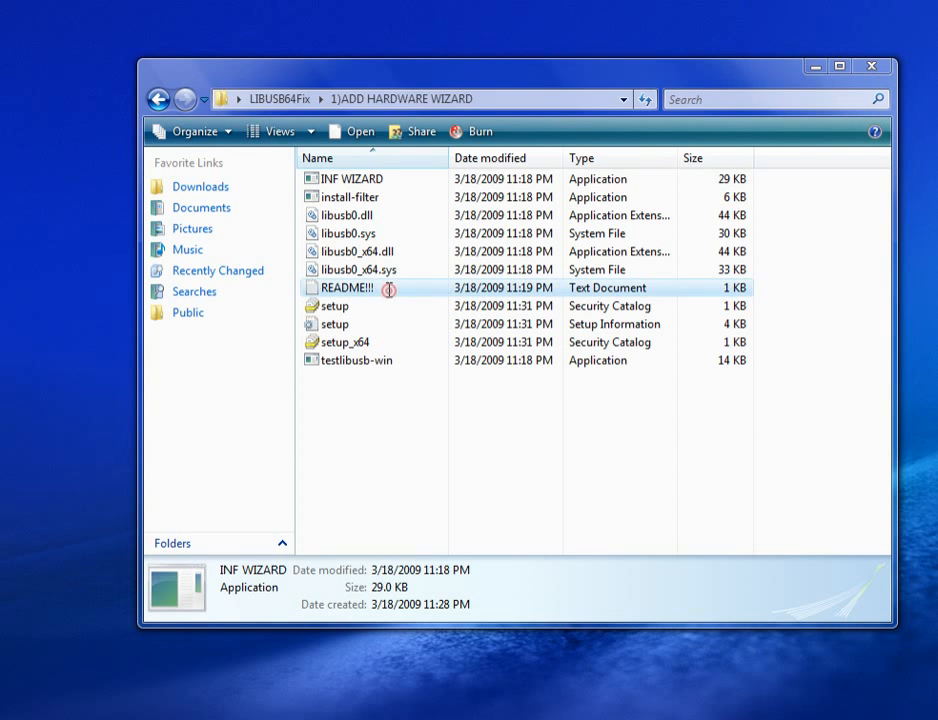
- Read README!!! in Notepad and launch the Add Hardware Wizard via 'hdwwiz.cpl' from Start Search
double_click(350, 287)
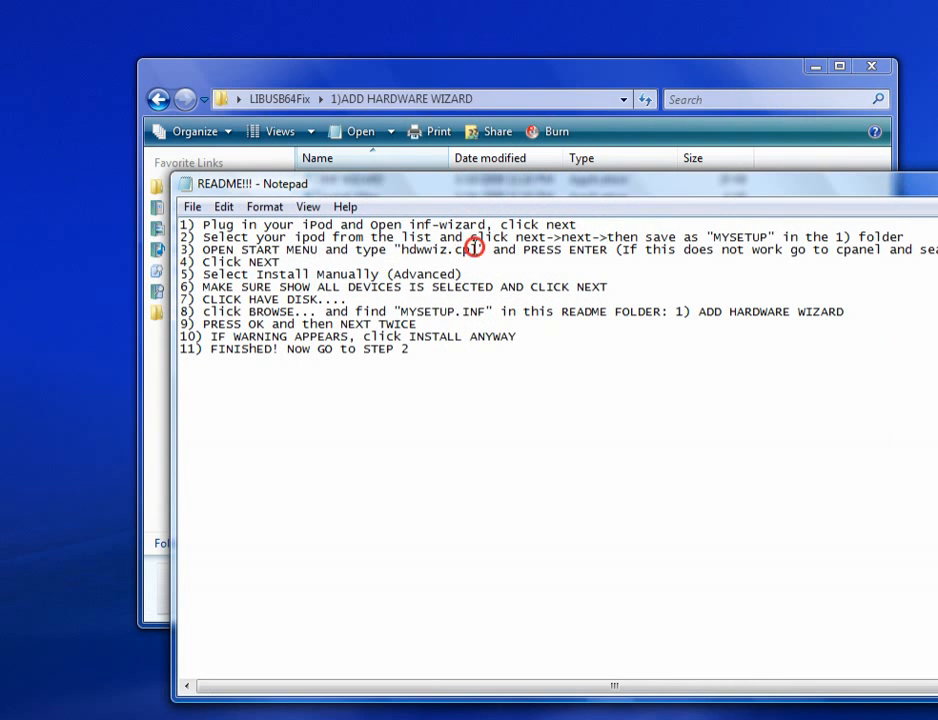
double_click(438, 250)
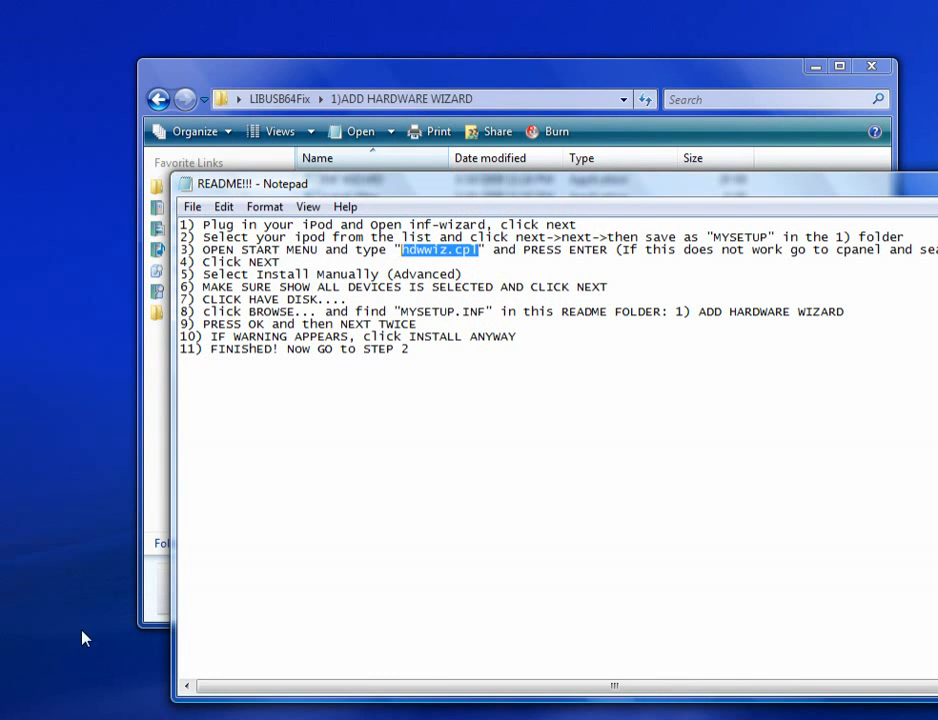
click(15, 710)
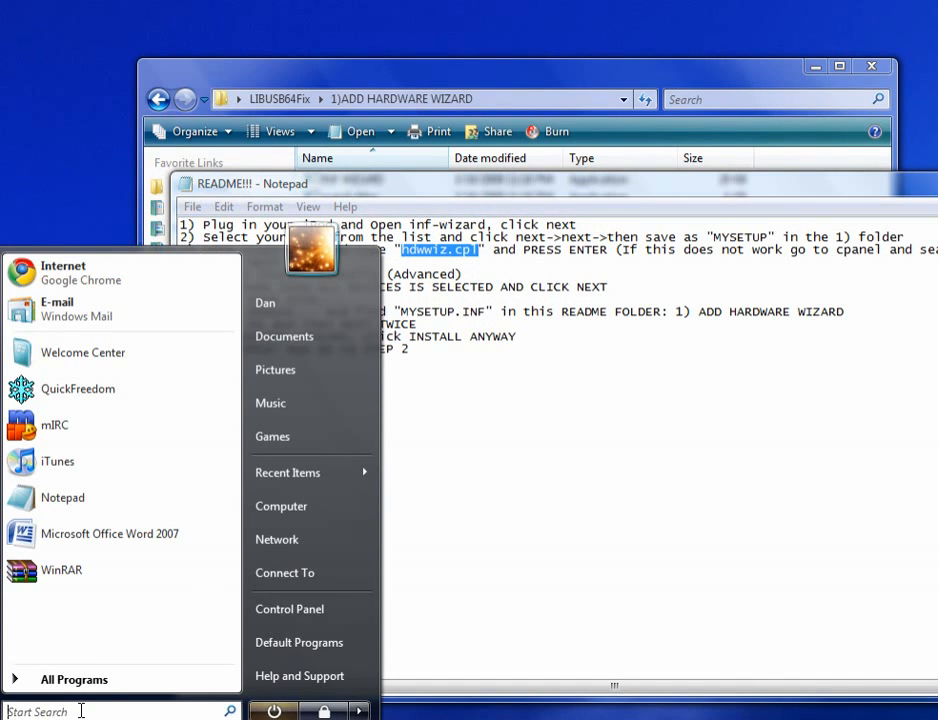
text(hdwwiz.cpl)
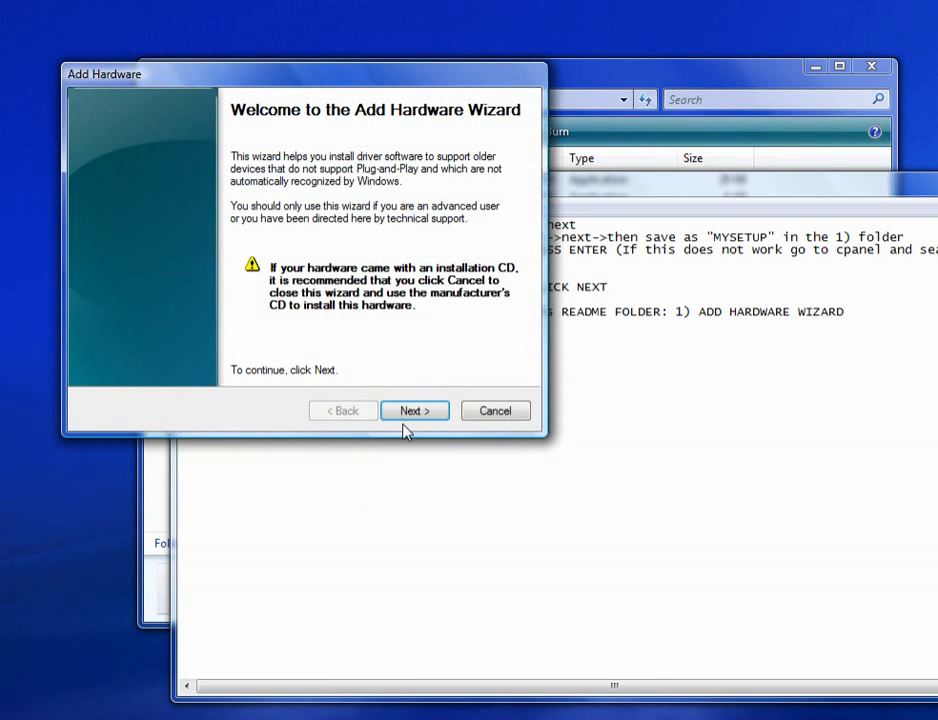
- Search Control Panel for 'add hardware' and start the Add Hardware Wizard for older devices
drag(103, 73, 360, 250)
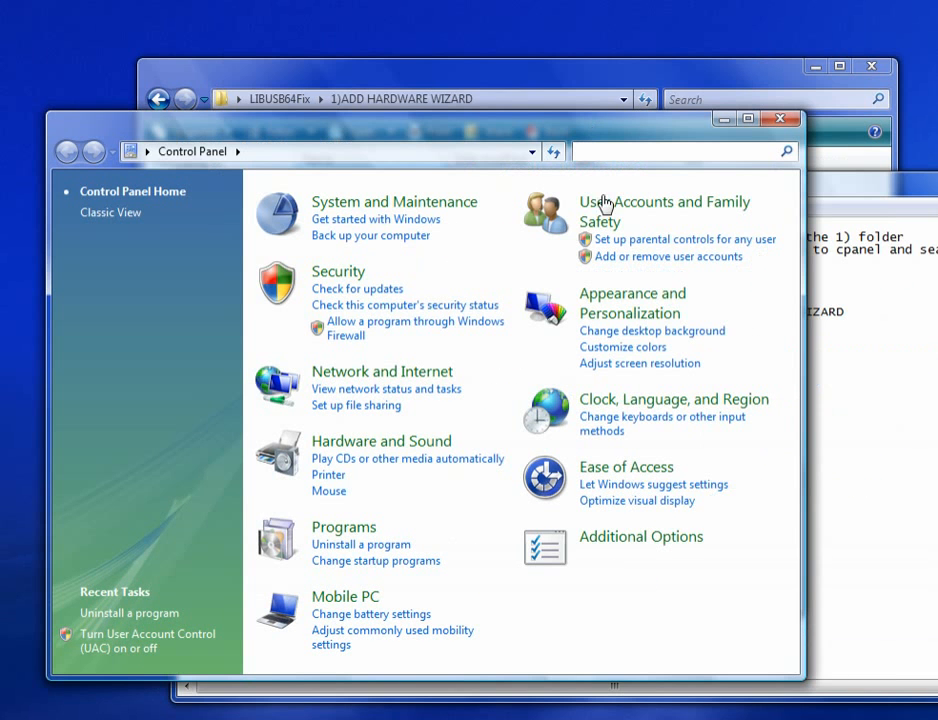
text(add hardware)
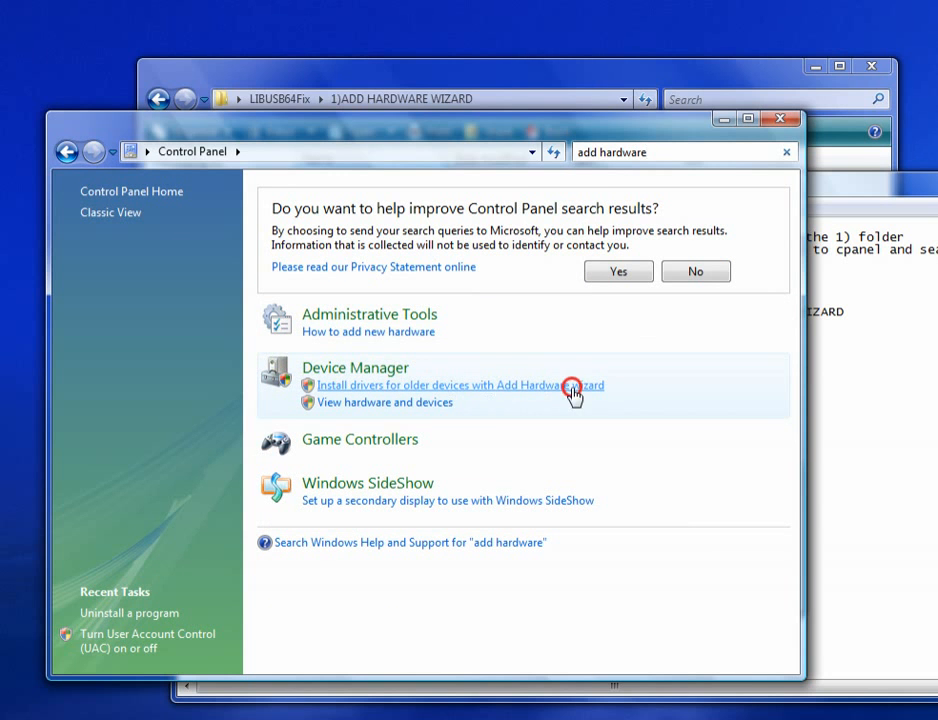
click(458, 385)
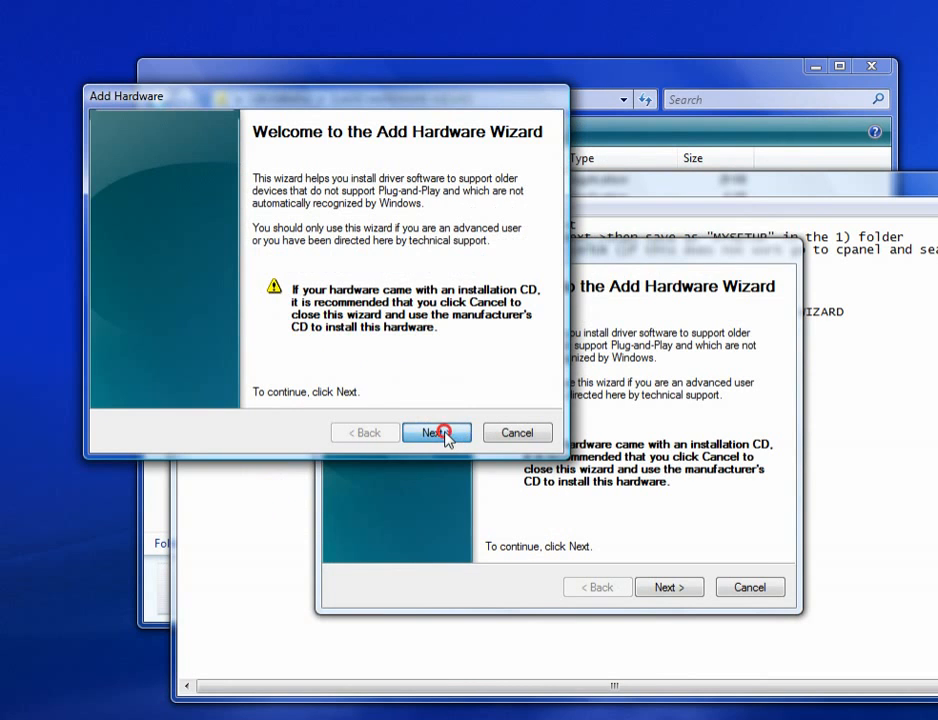
- Choose manual hardware selection with Show All Devices and proceed to the driver list
click(437, 432)
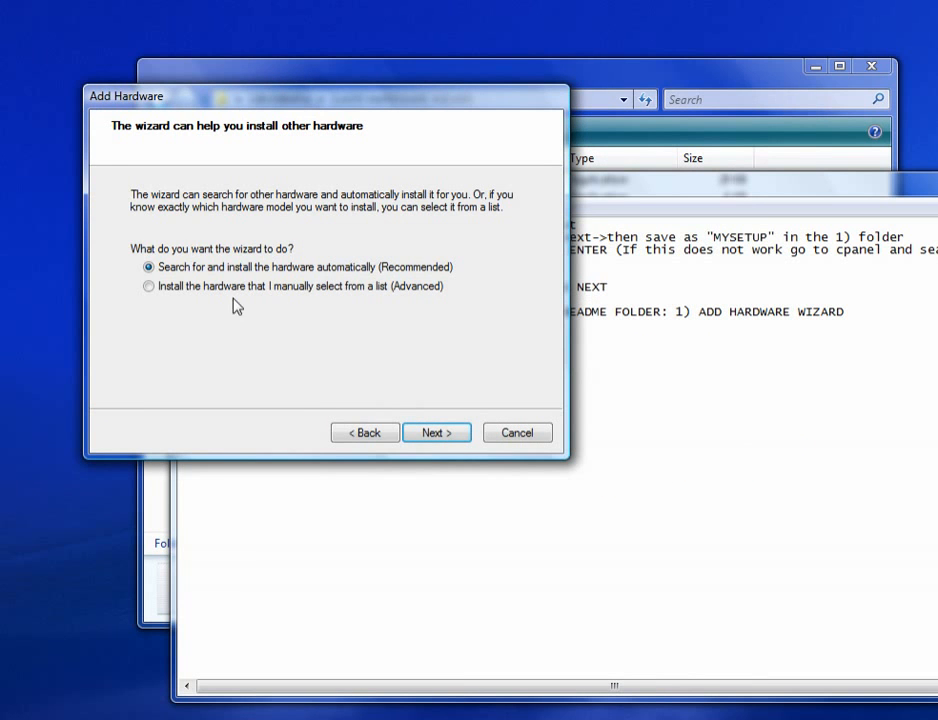
click(149, 286)
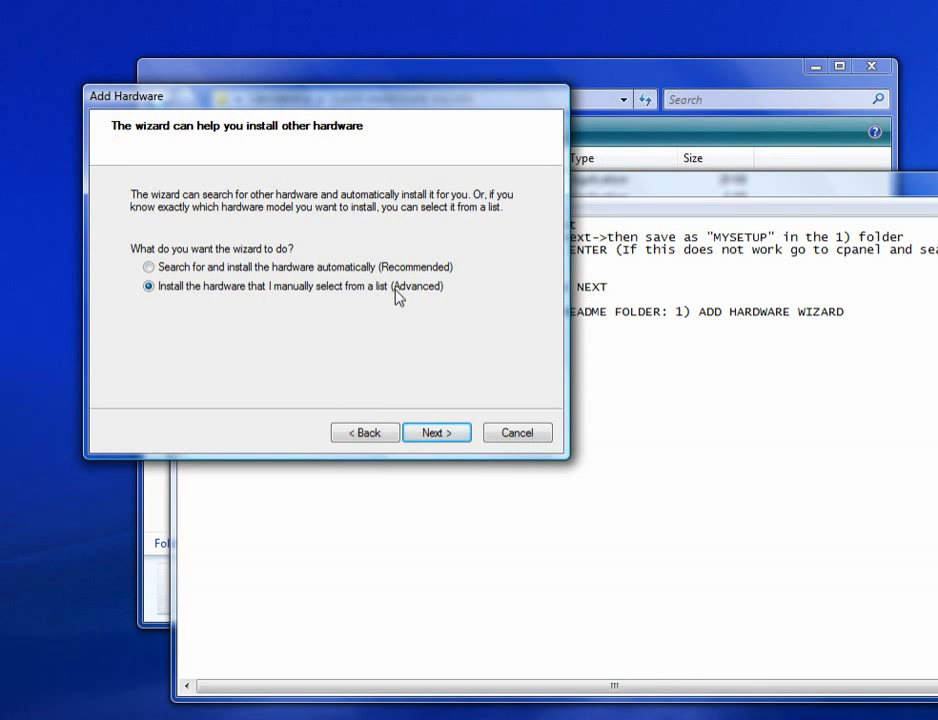
click(436, 432)
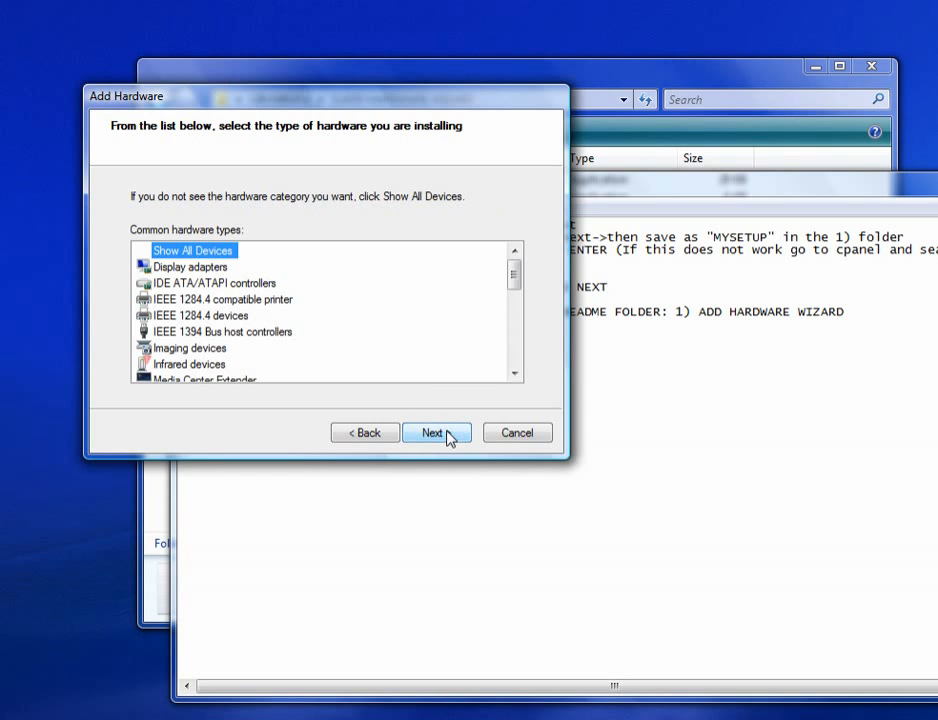
click(433, 432)
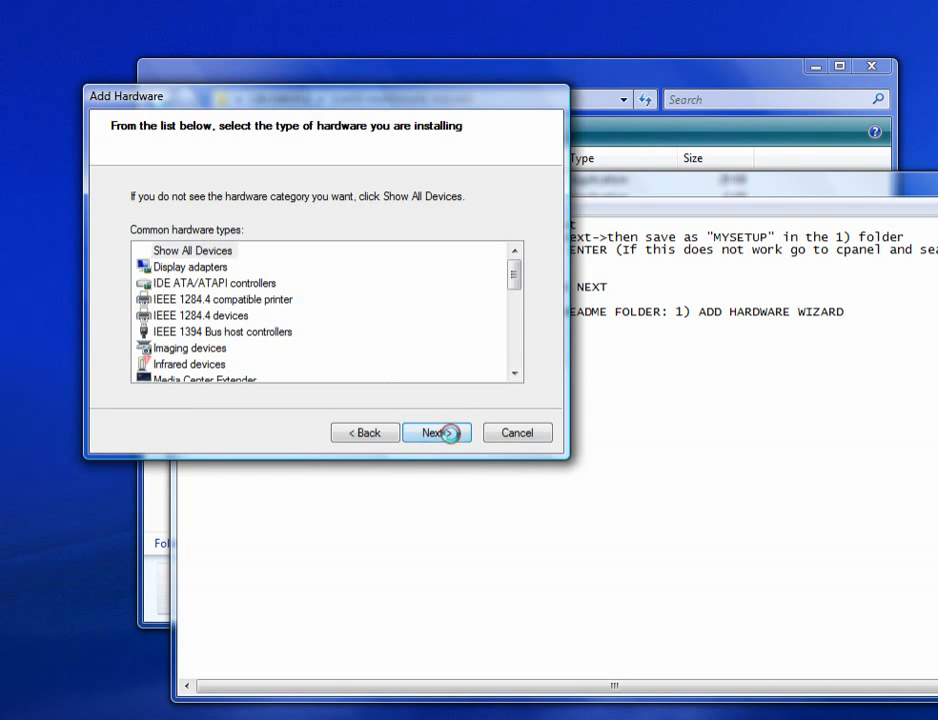
click(436, 432)
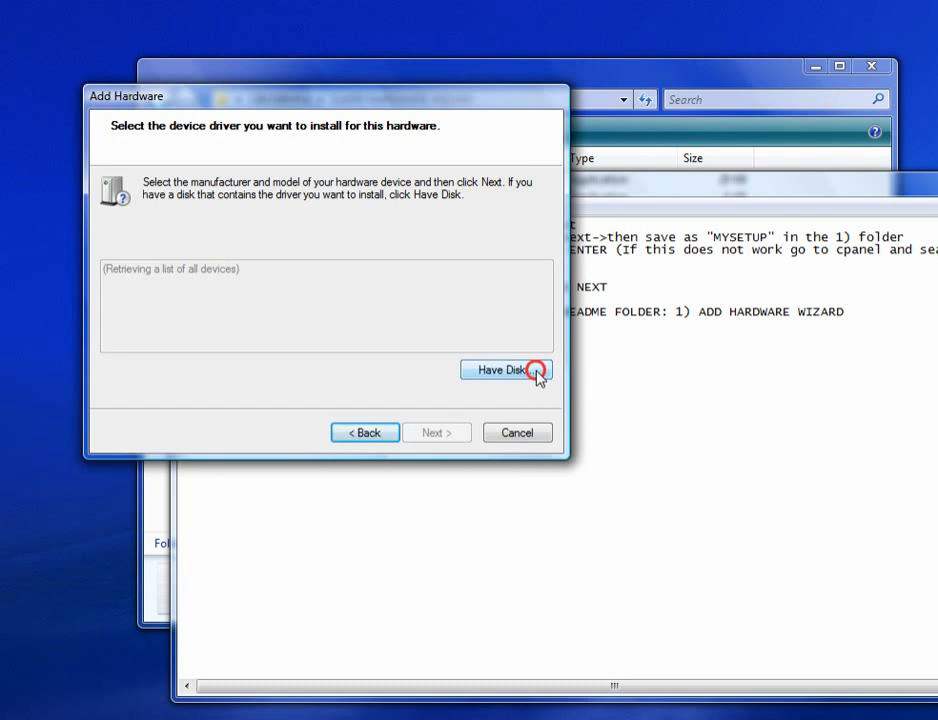
- Load the driver via Have Disk from setup.inf and proceed with the USB Composite Device
click(505, 369)
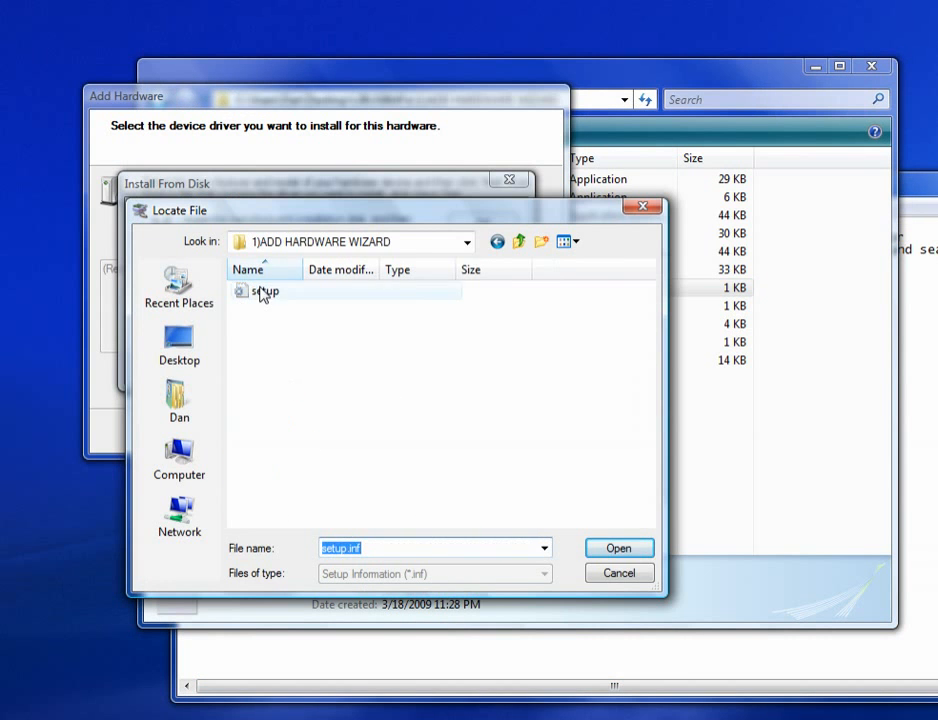
mouse_move(266, 291)
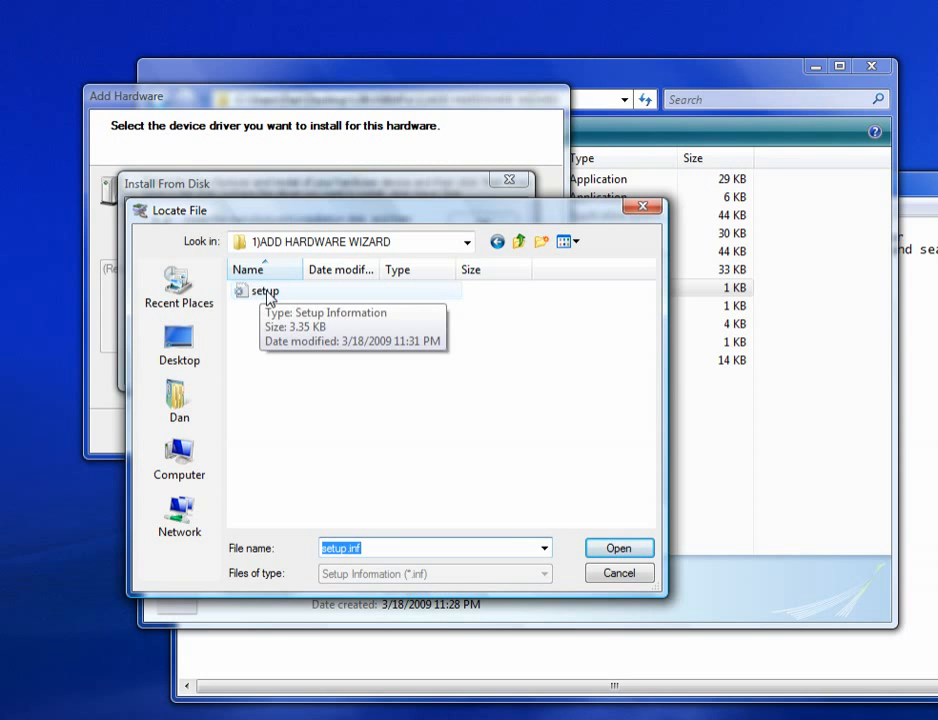
click(618, 547)
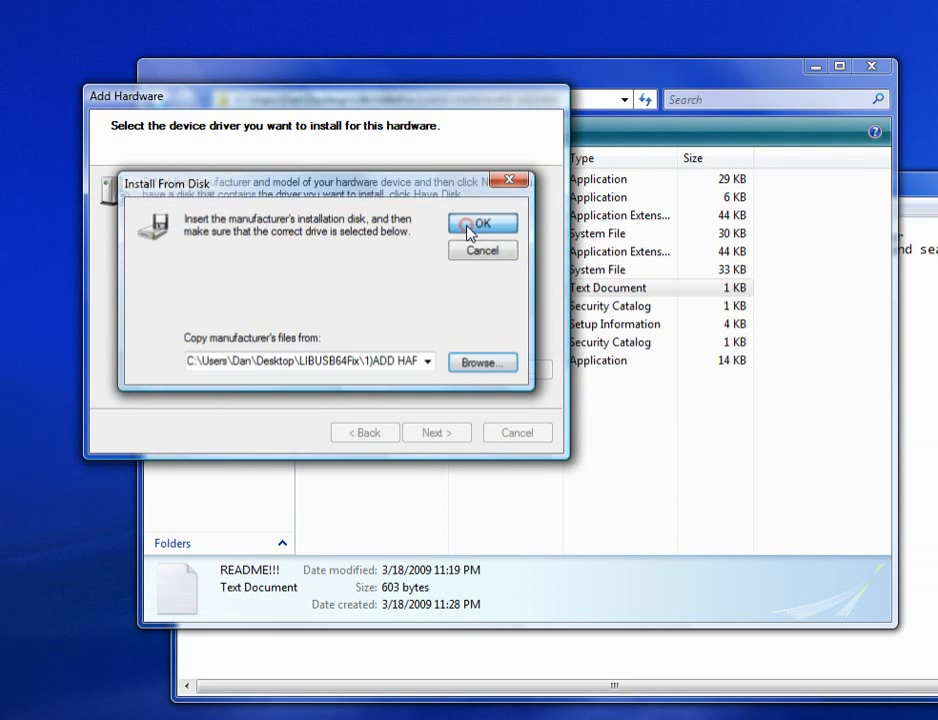
click(483, 222)
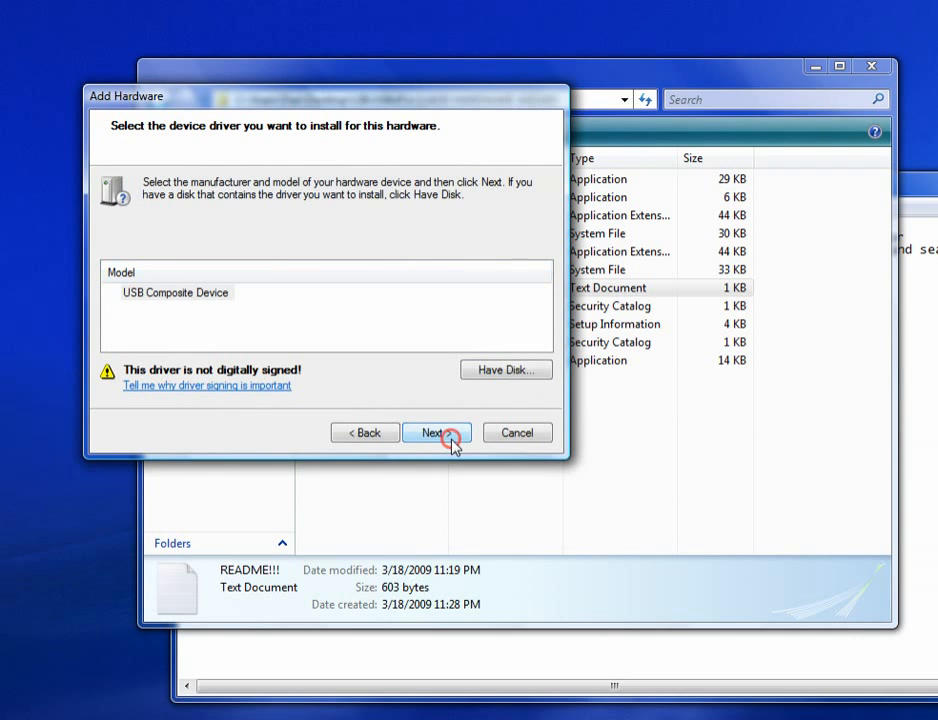
click(436, 432)
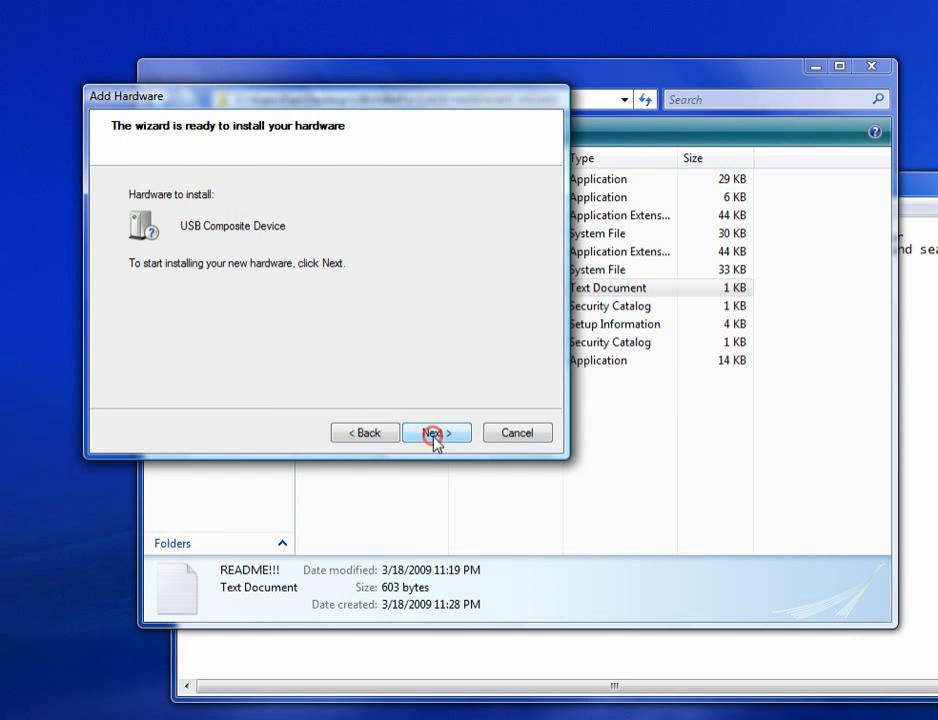
- Install the unsigned USB Composite Device driver anyway, dismiss the warning and finish the wizard
click(436, 432)
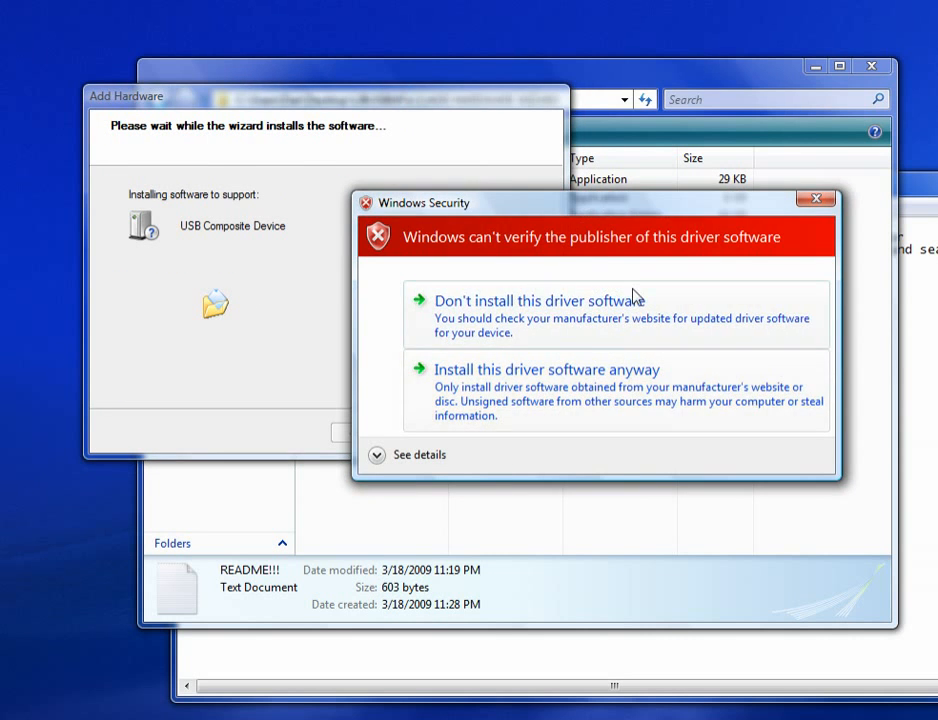
mouse_move(710, 402)
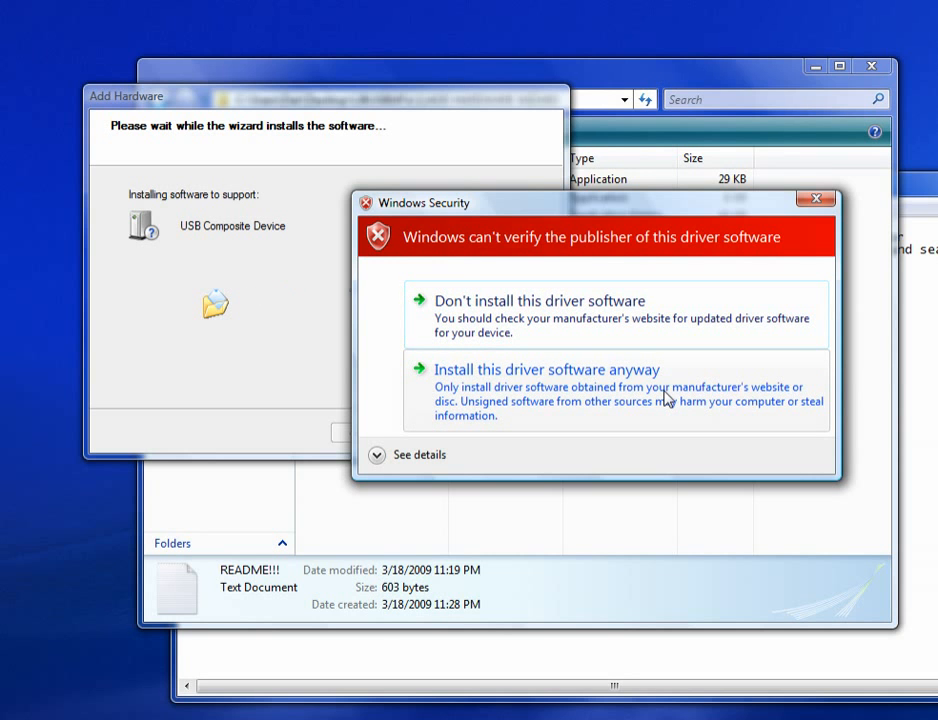
click(546, 369)
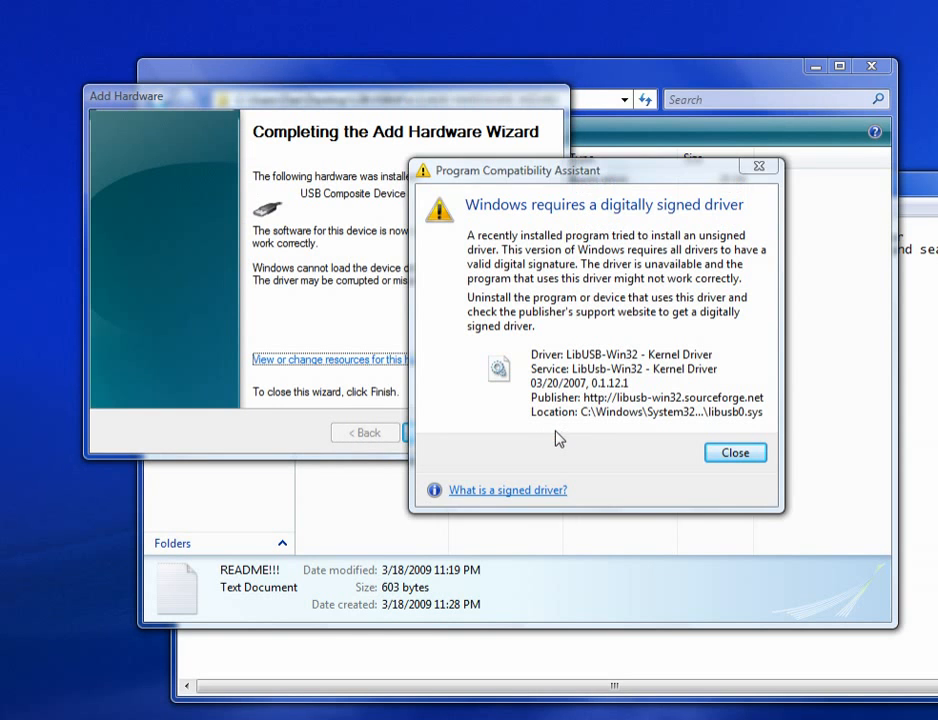
click(734, 452)
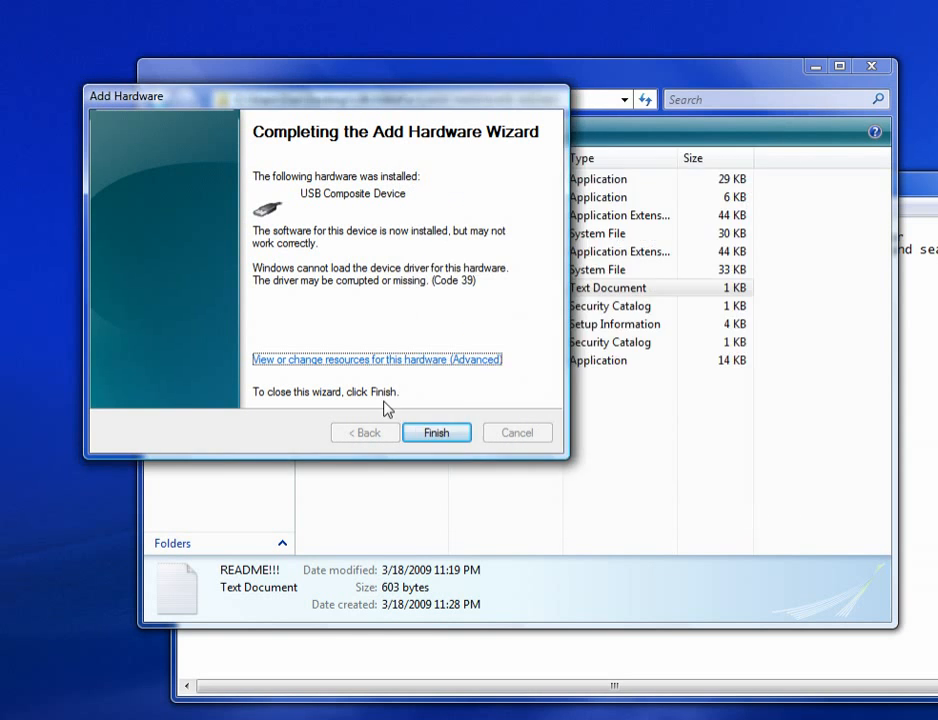
click(436, 432)
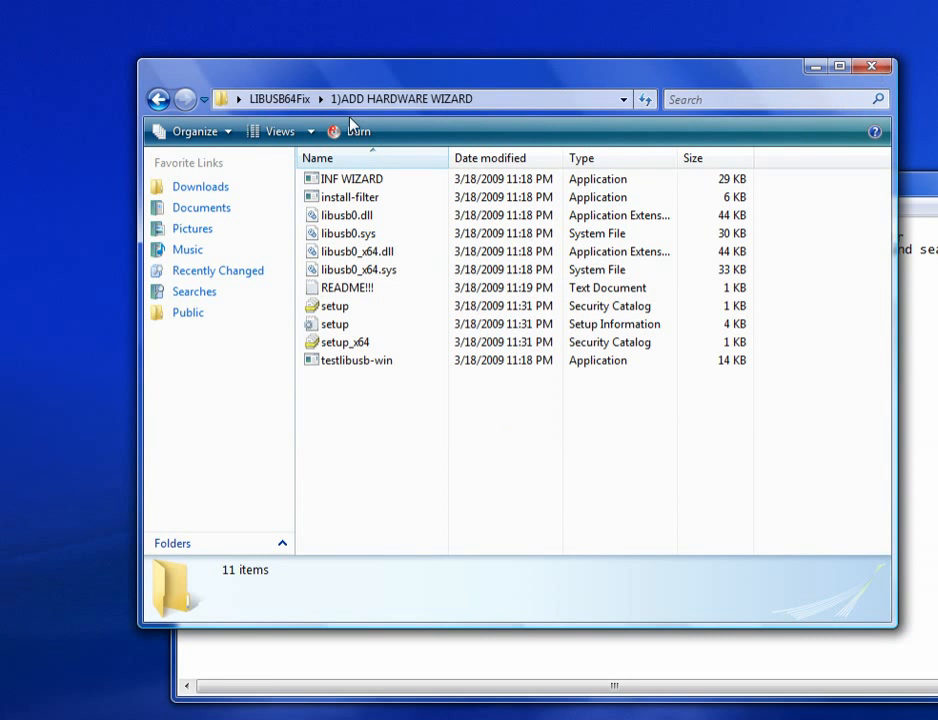
- Open the 2) INSTALL LIBUSB folder and the LIBUSB 32win Setup installer's Properties
click(158, 99)
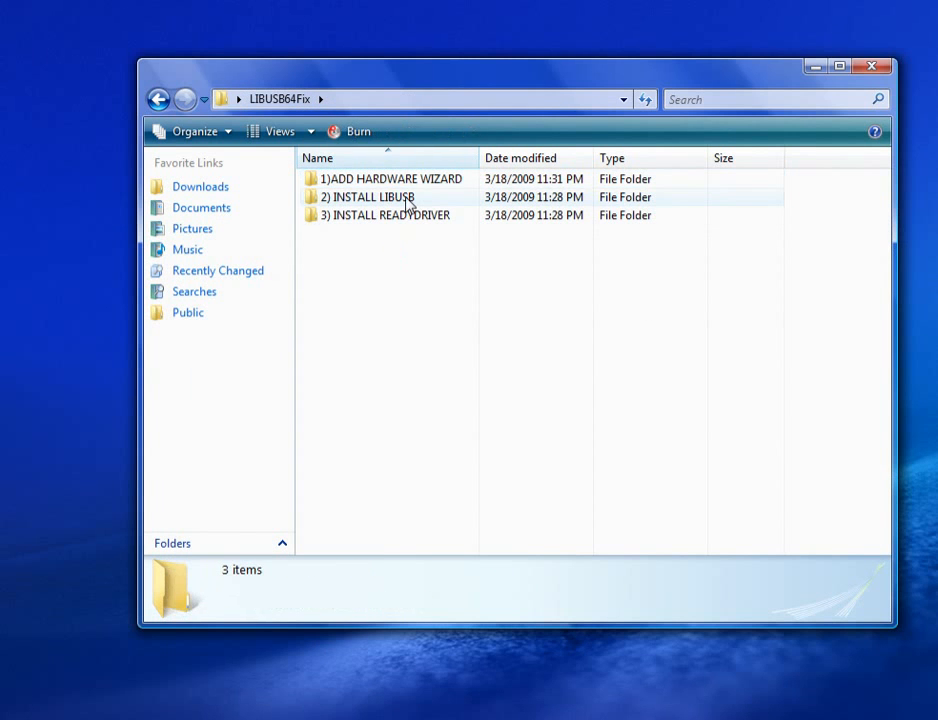
double_click(370, 196)
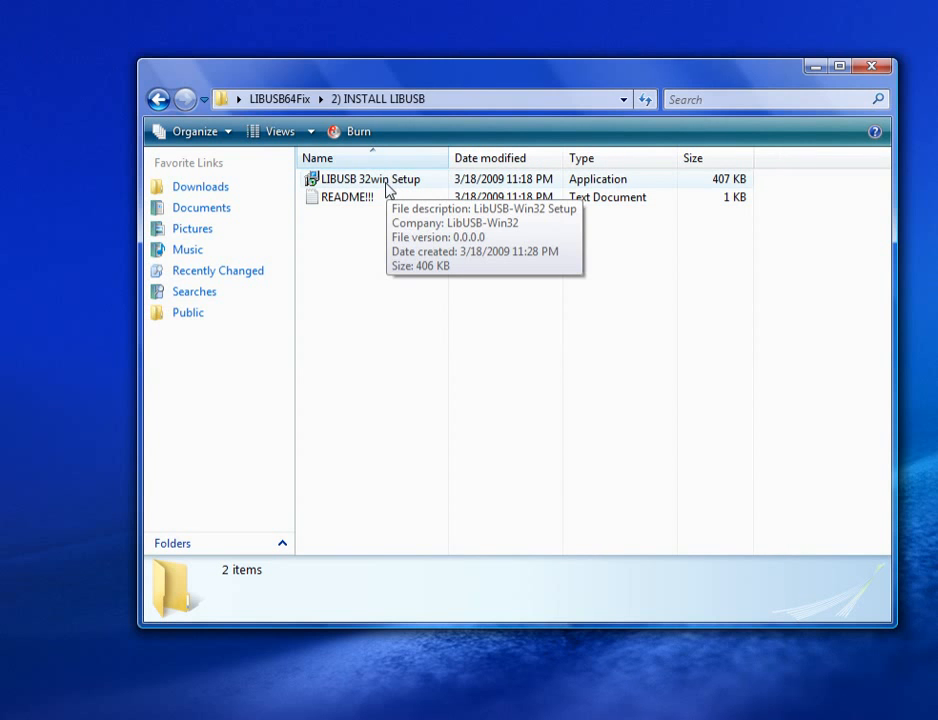
right_click(365, 179)
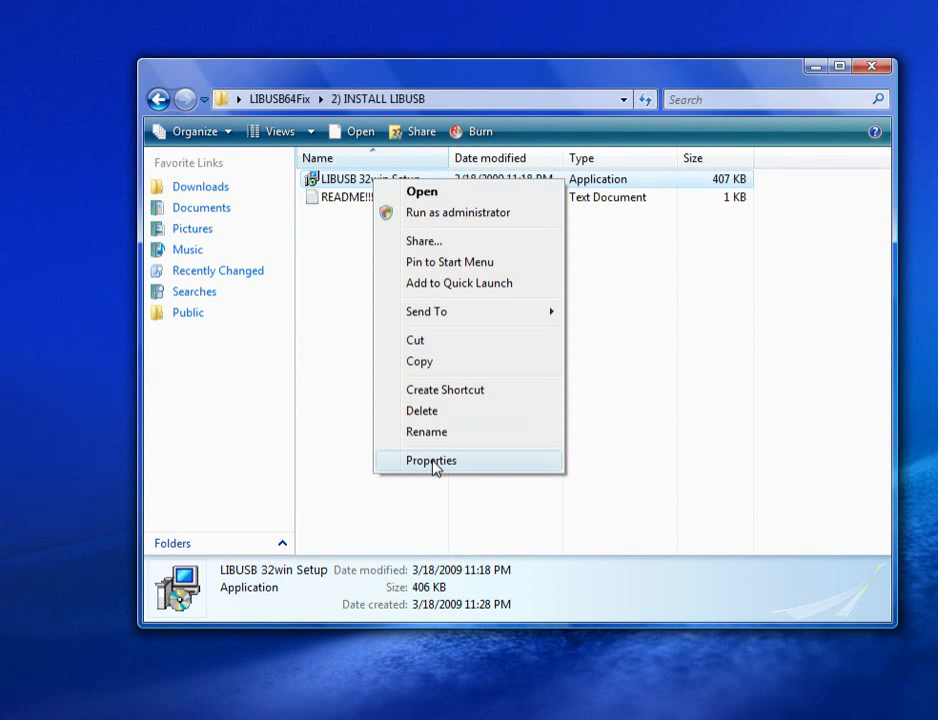
click(431, 460)
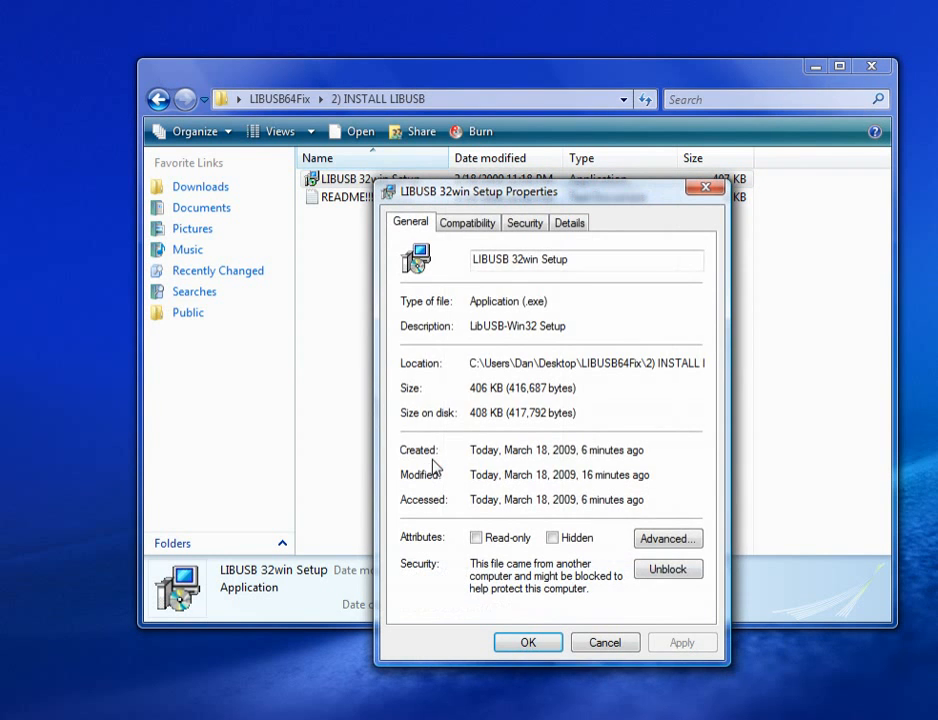
- Apply Windows XP SP2 compatibility mode to the installer in the Compatibility settings
click(466, 222)
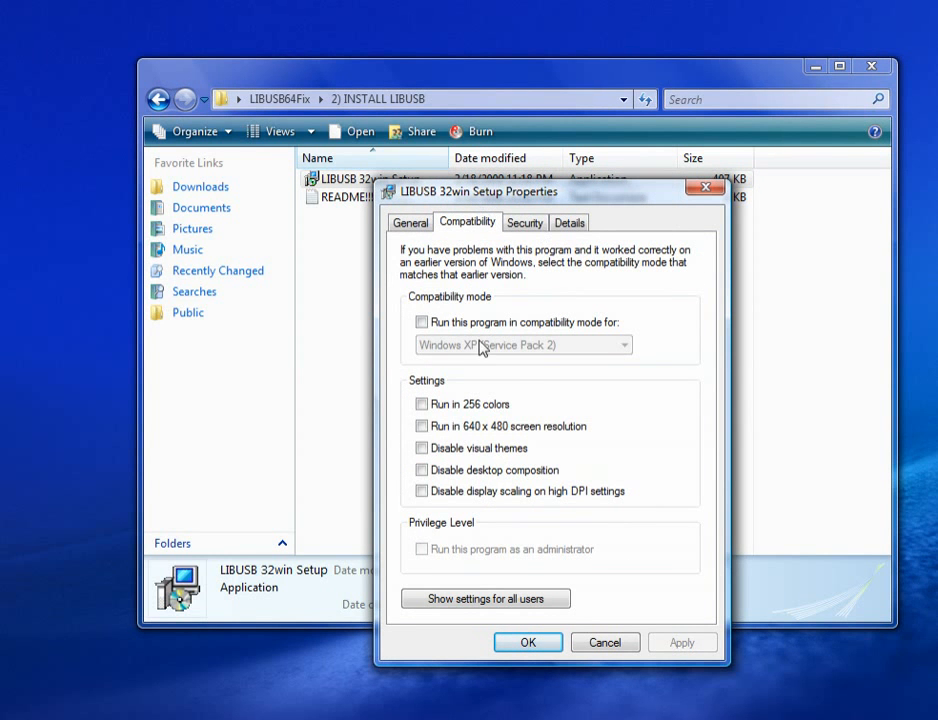
click(421, 322)
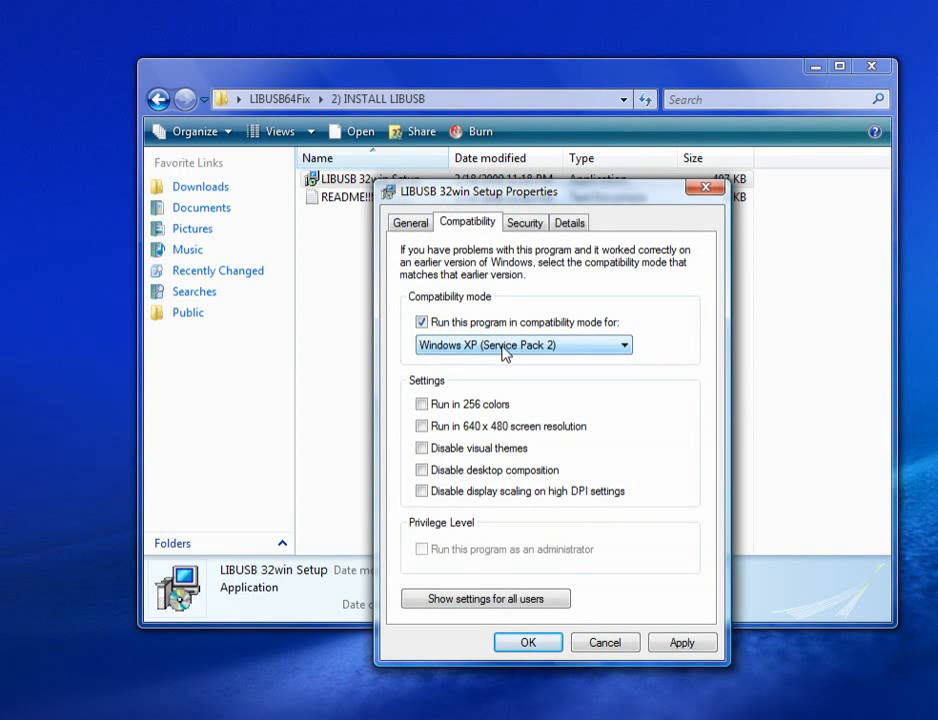
click(682, 642)
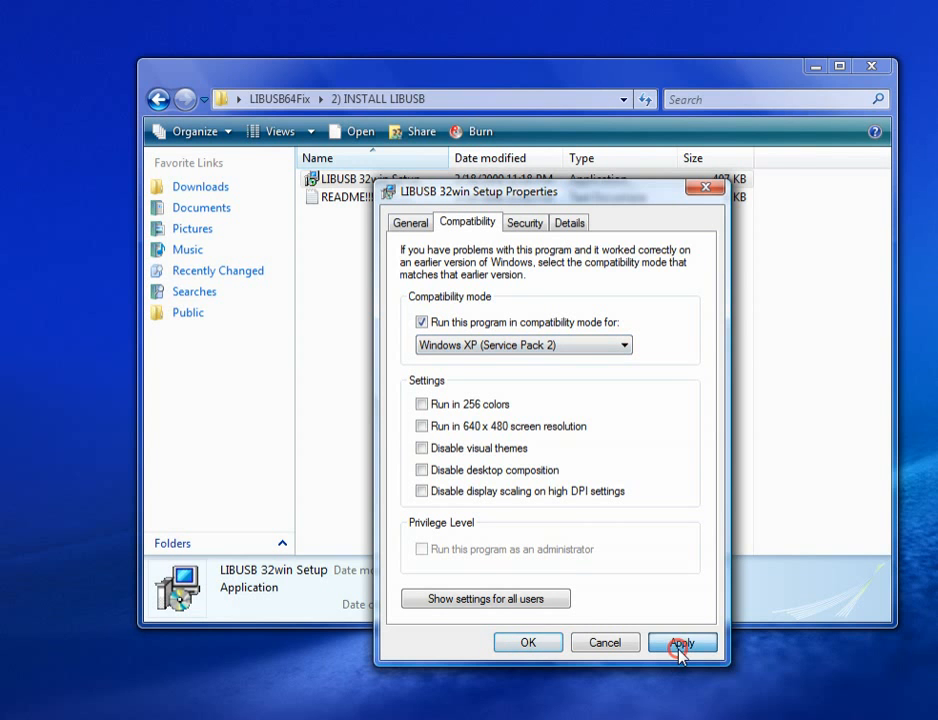
click(681, 642)
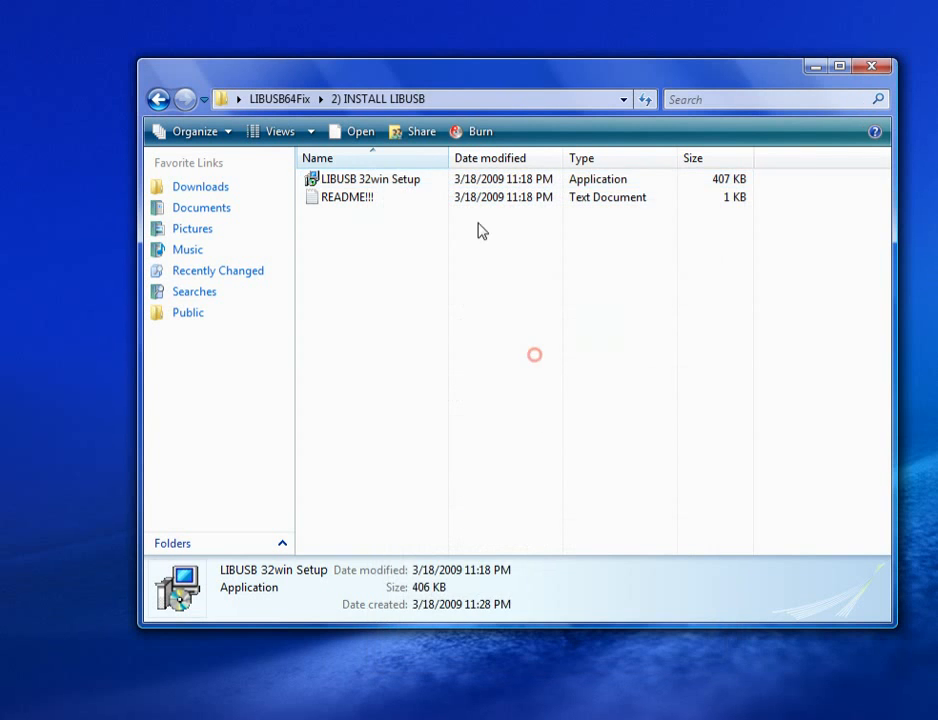
- Launch the LibUSB-Win32 installer, allow the unverified publisher and accept the license
double_click(369, 178)
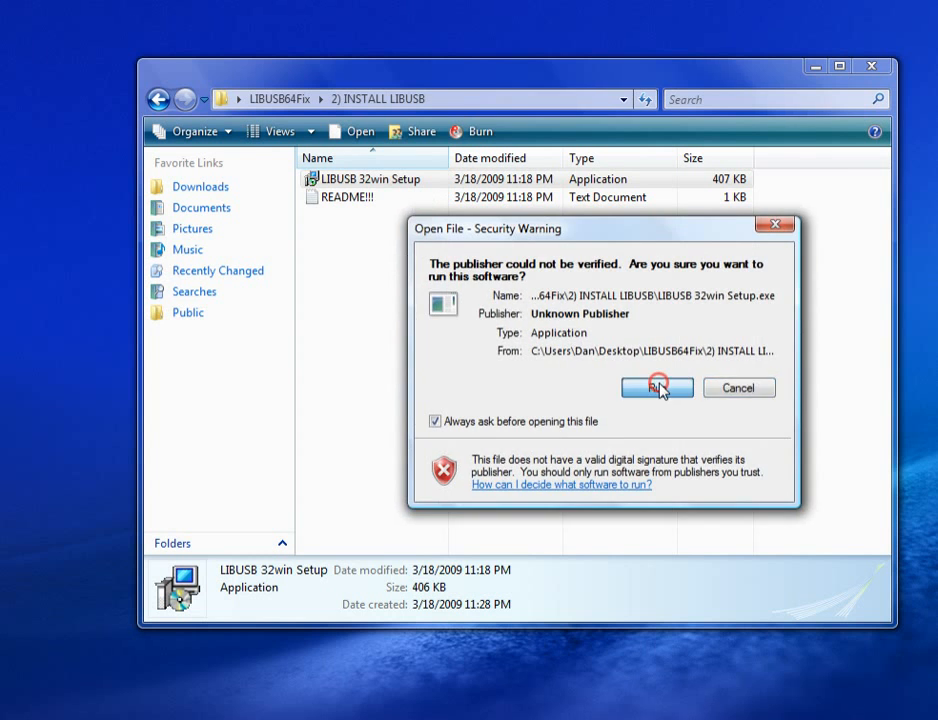
click(656, 388)
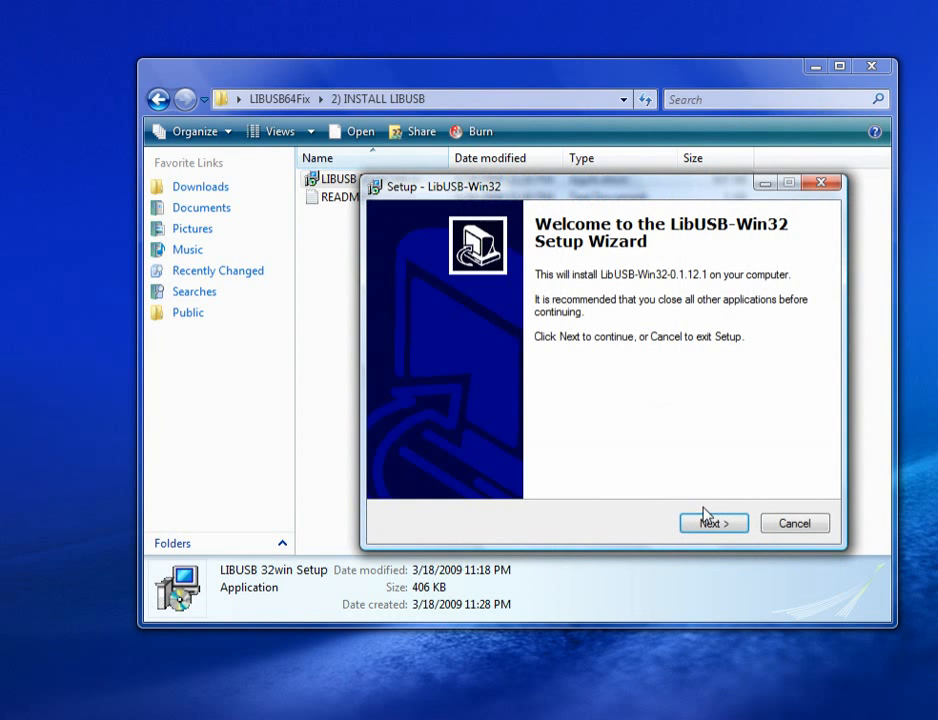
click(713, 523)
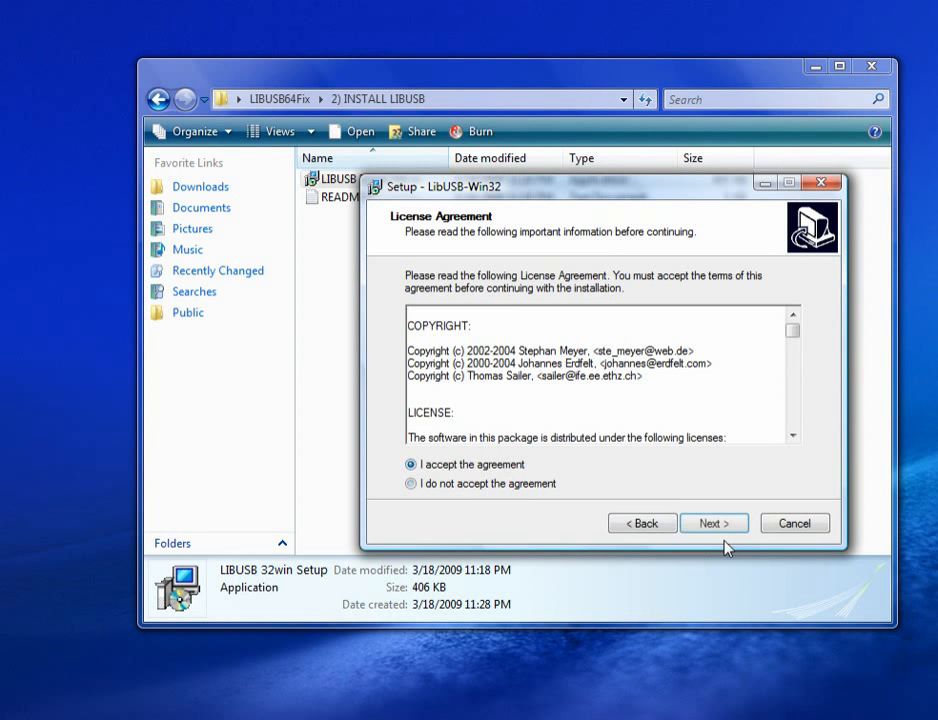
click(714, 523)
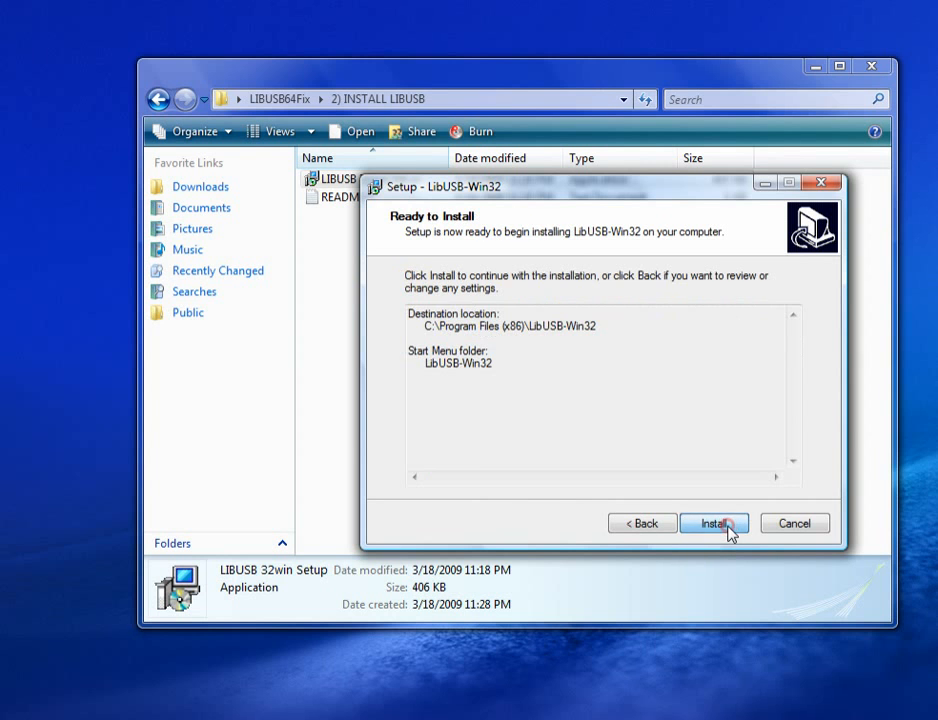
- Install LibUSB-Win32 and finish the wizard without running the test application
click(714, 523)
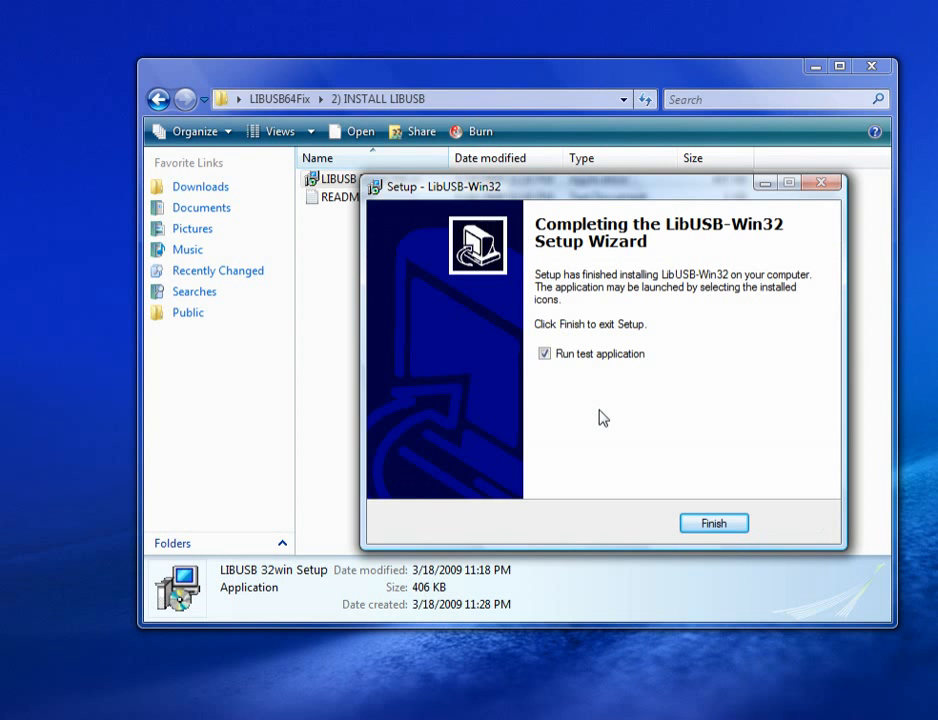
click(545, 353)
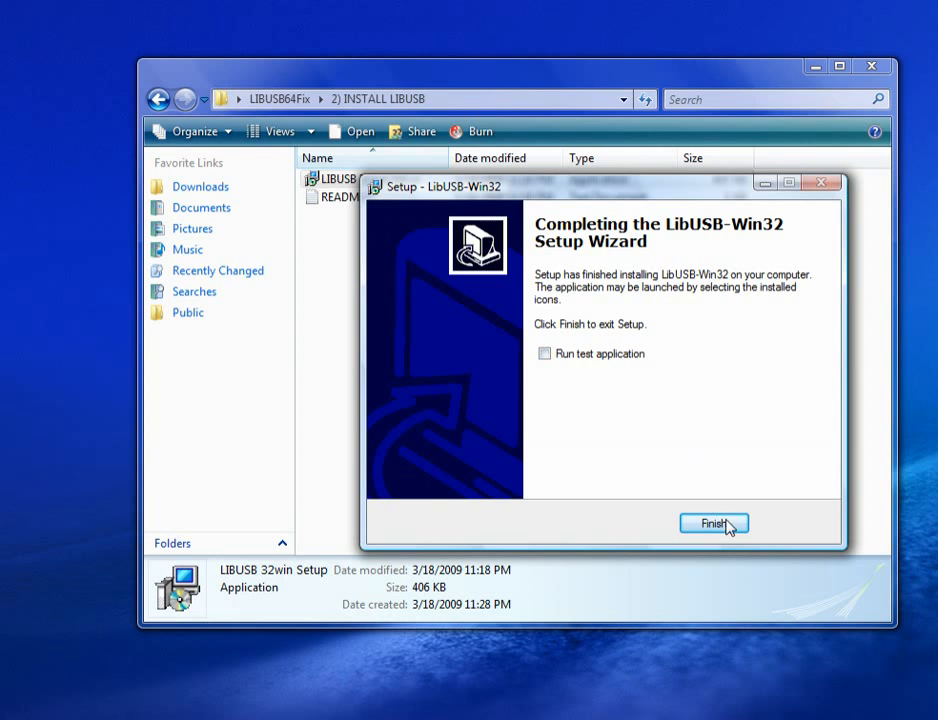
click(713, 523)
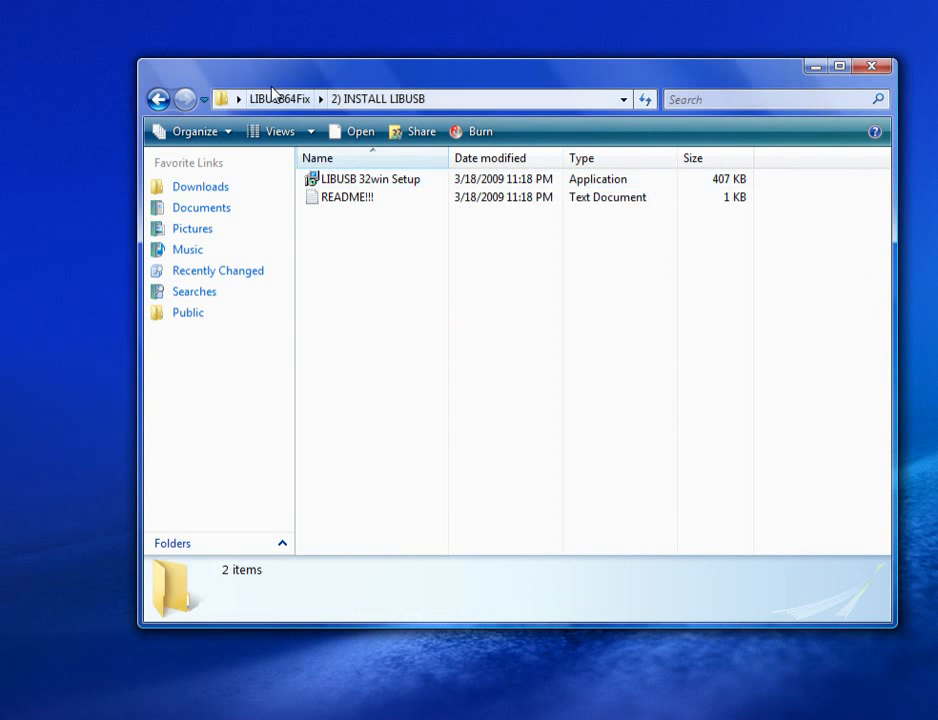
- From LIBUSB64Fix, enter '3) INSTALL READYDRIVER' and launch ReadyDriver Setup
click(157, 98)
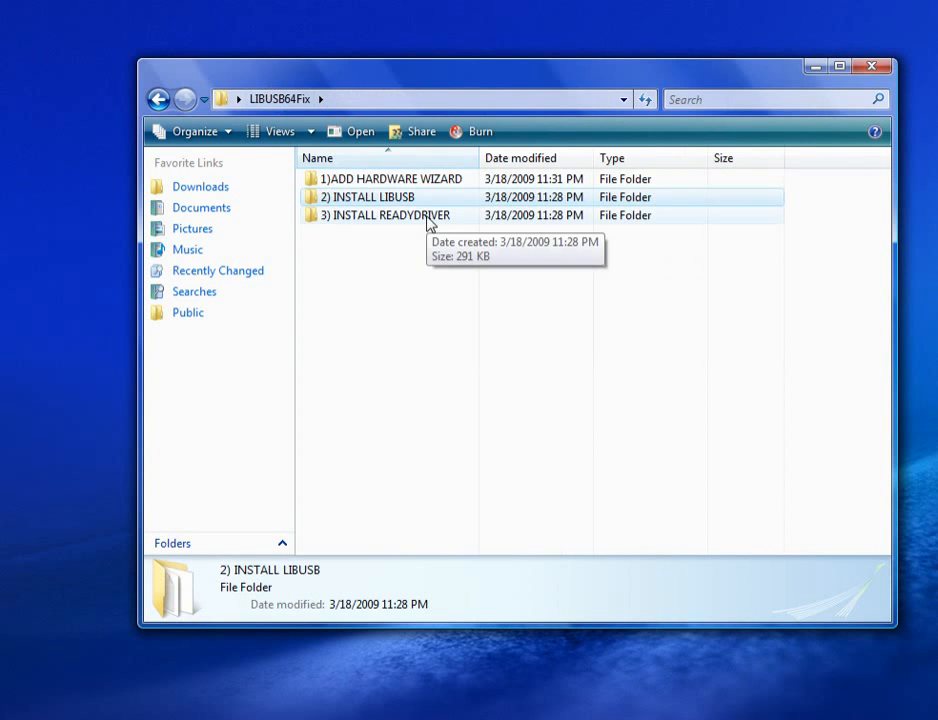
double_click(390, 215)
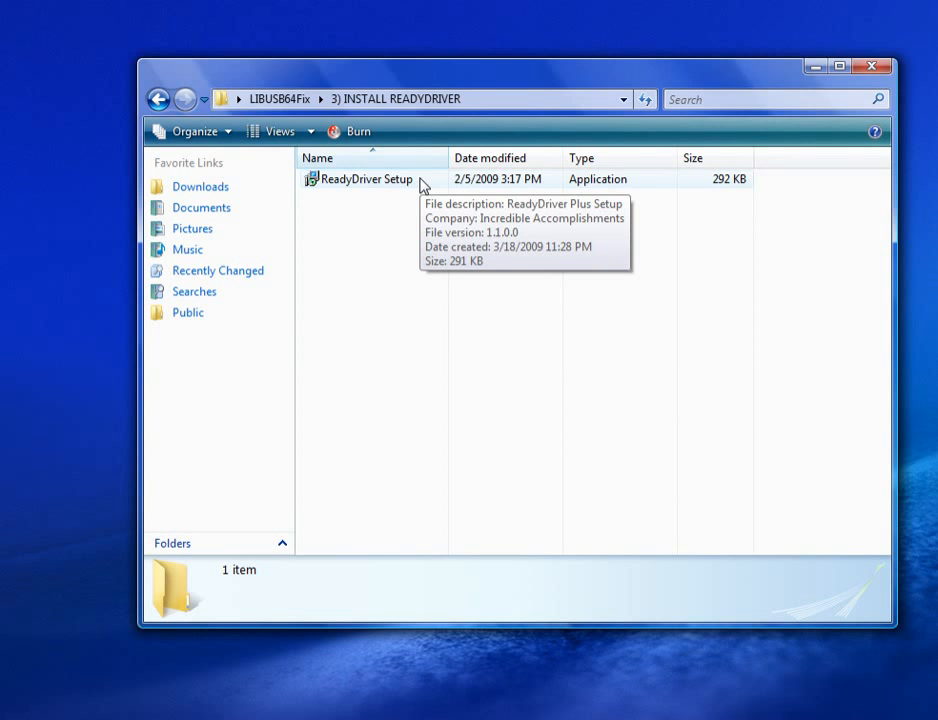
double_click(366, 179)
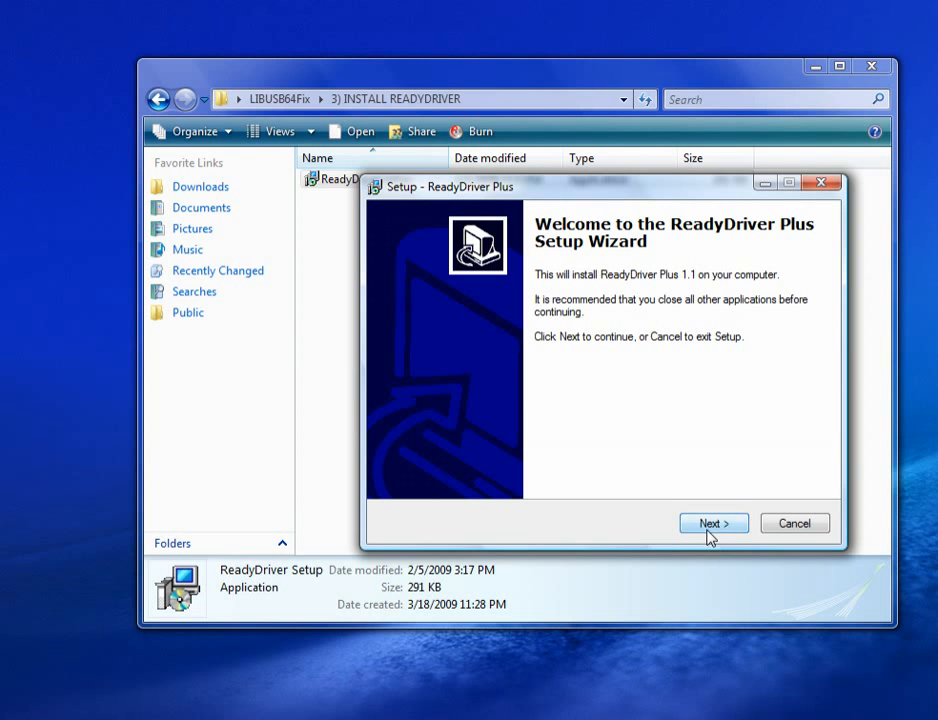
- Advance through ReadyDriver Plus Setup keeping the 1 Stroke boot option and bootloader registration
click(713, 523)
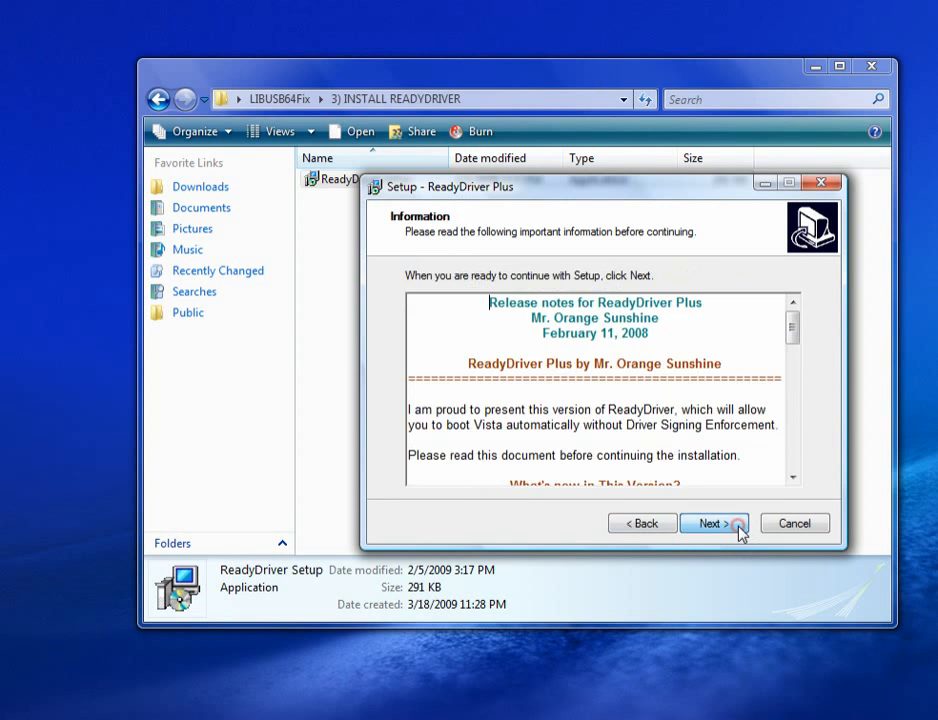
click(714, 523)
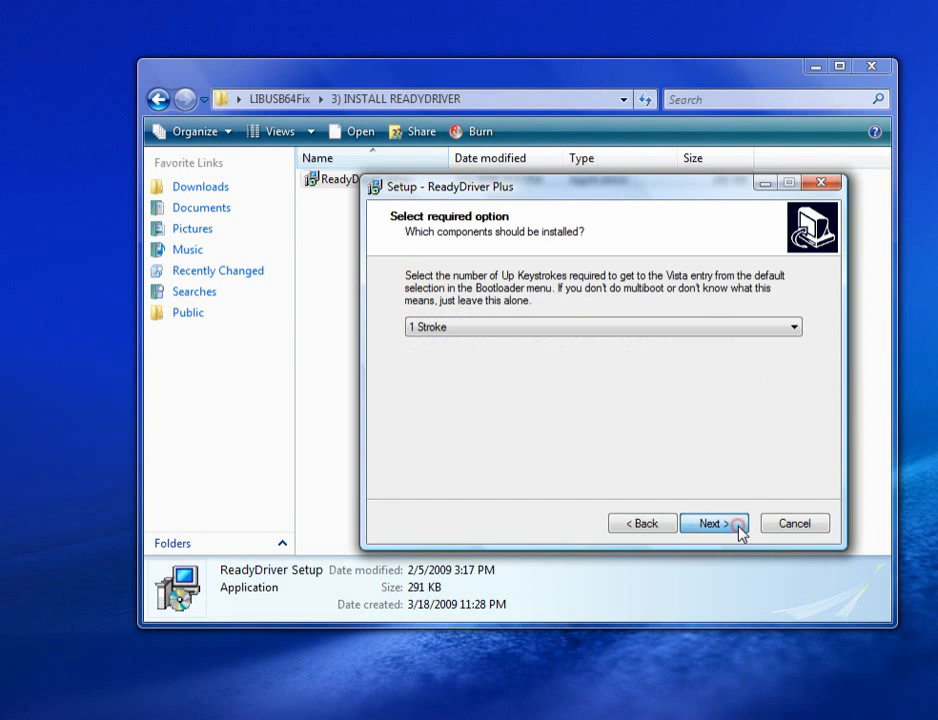
mouse_move(674, 358)
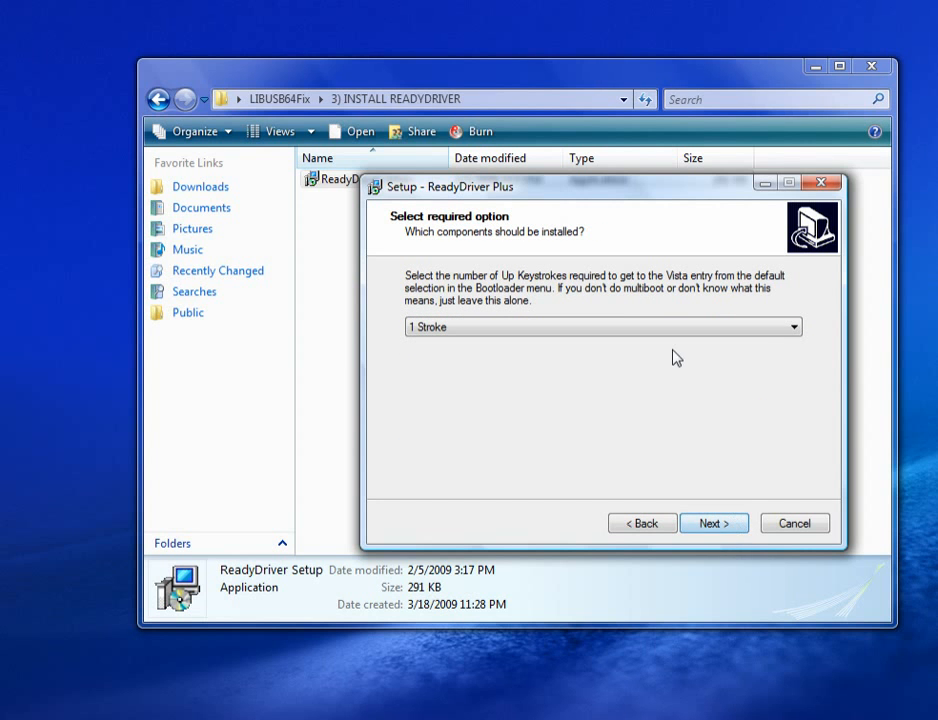
click(713, 523)
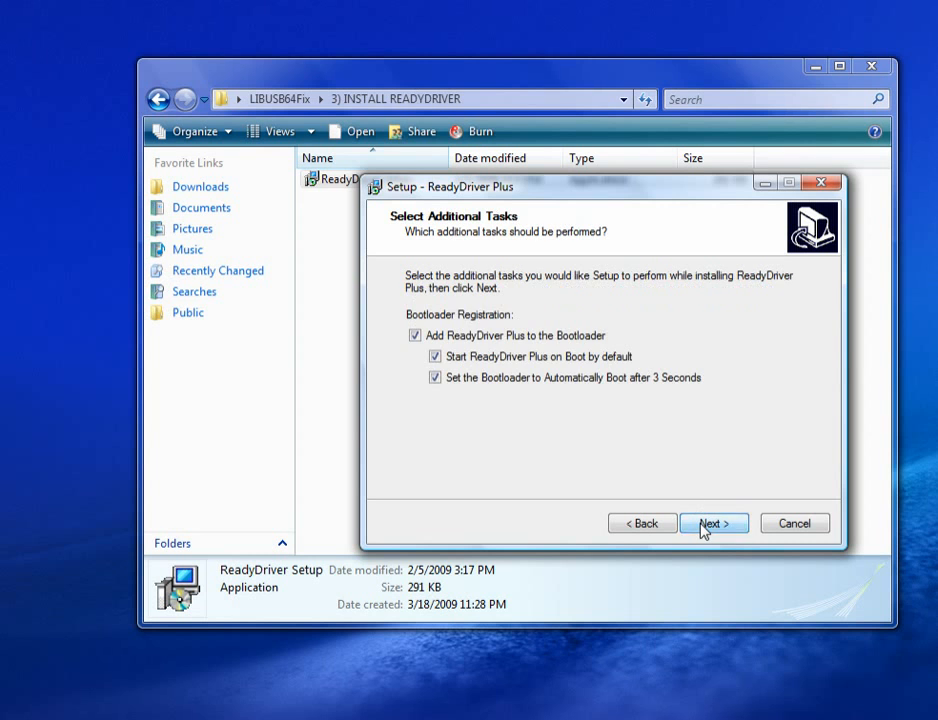
click(713, 523)
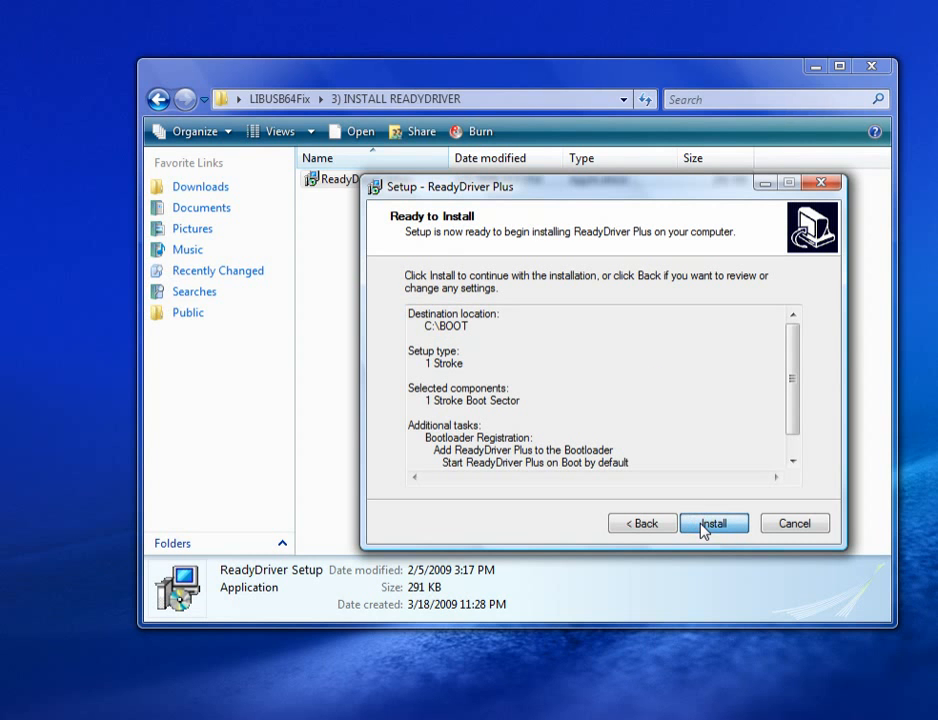
mouse_move(672, 511)
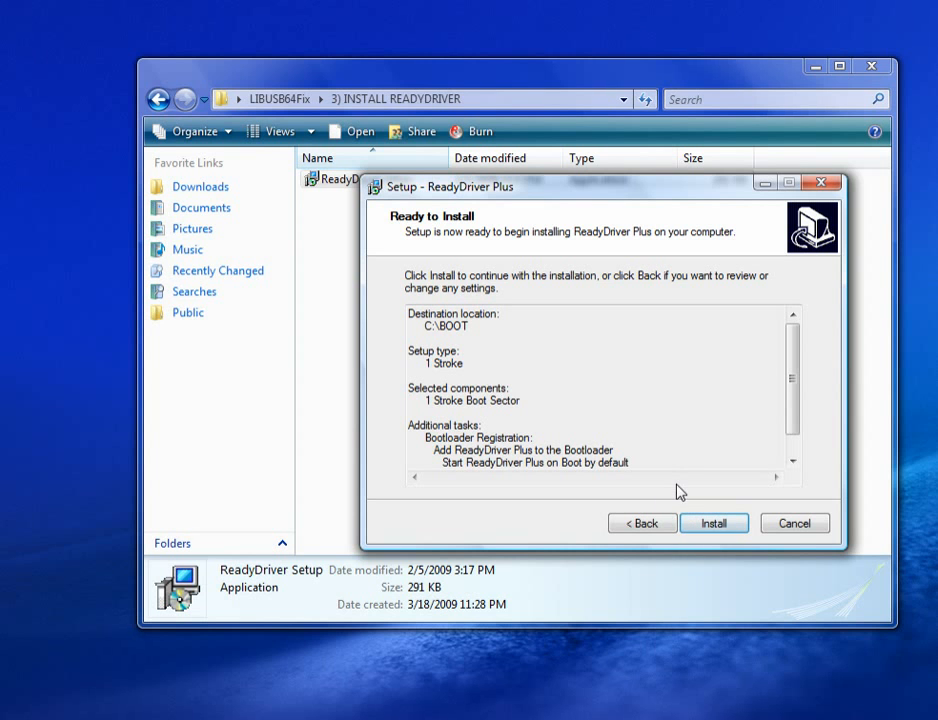
- Re-confirm 1 Stroke as the boot option, install ReadyDriver Plus to C:\BOOT and finish
click(642, 523)
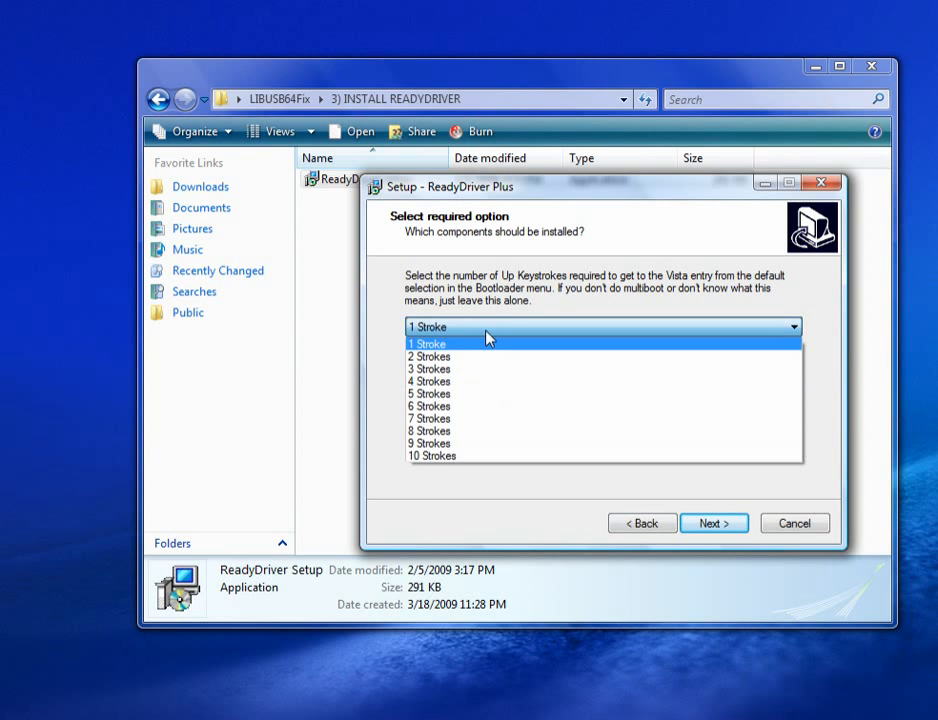
mouse_move(467, 313)
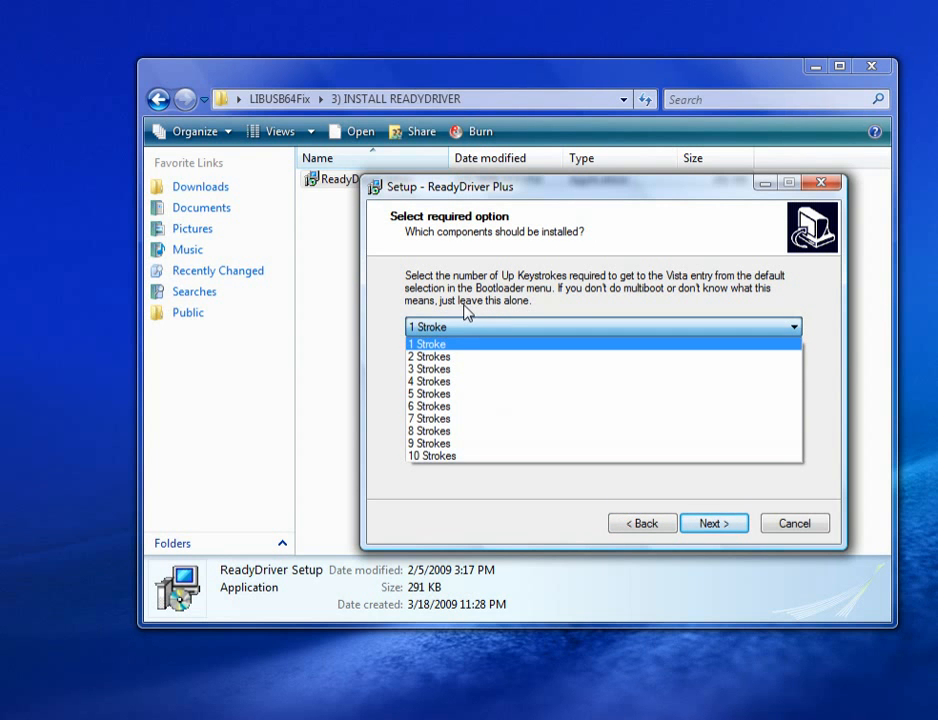
click(428, 343)
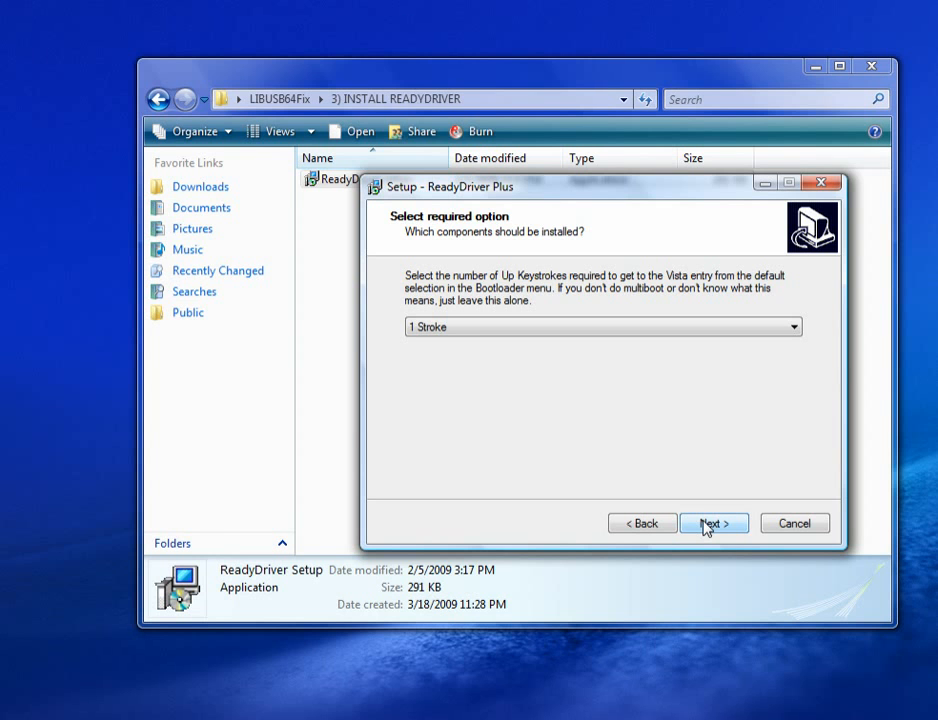
click(713, 523)
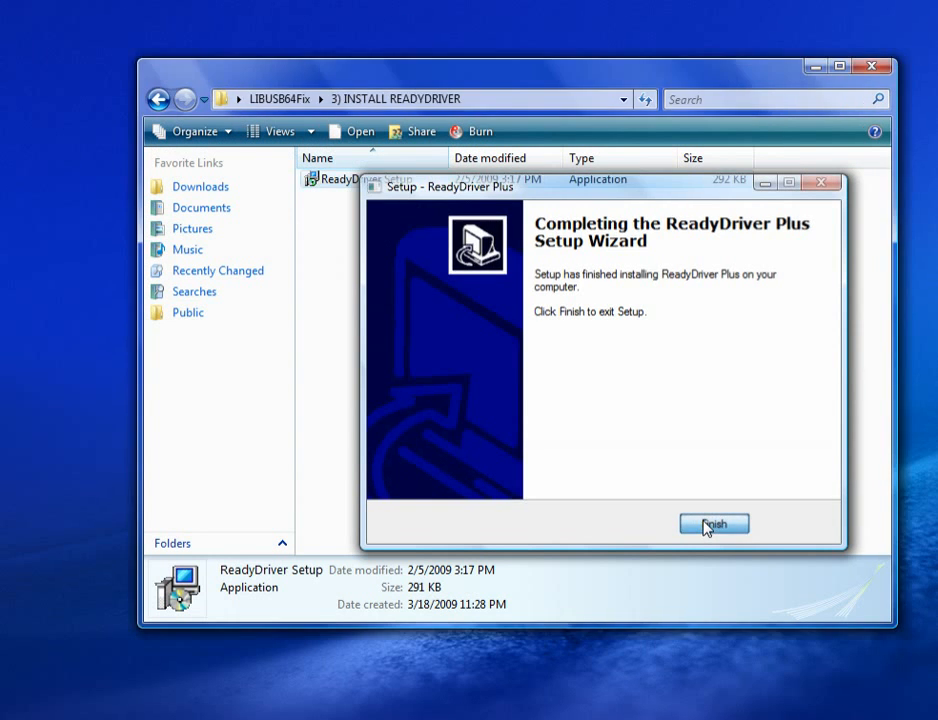
click(714, 524)
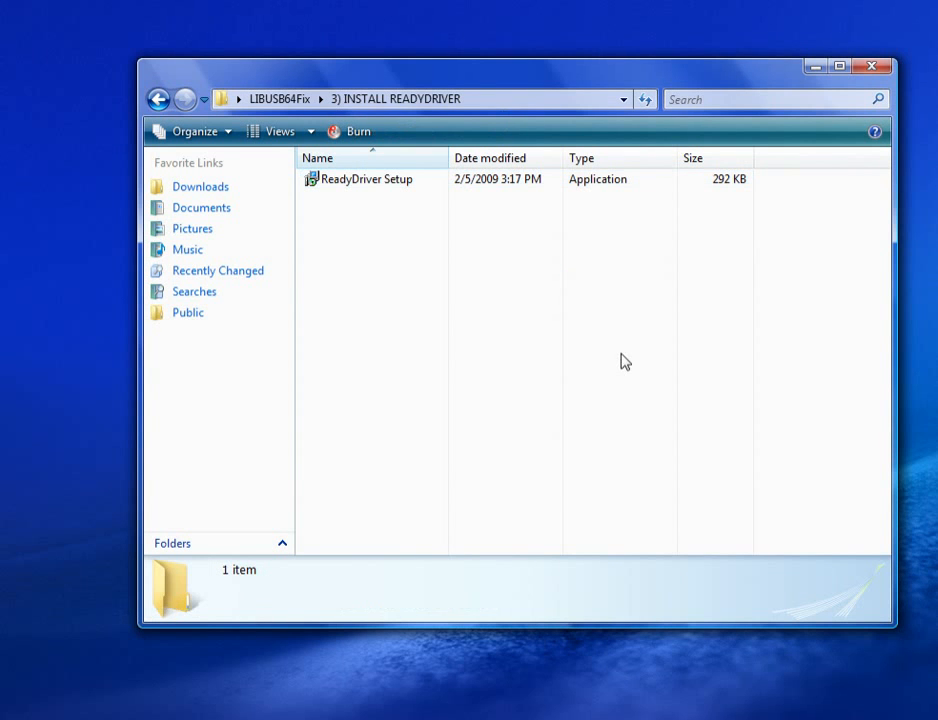
mouse_move(453, 230)
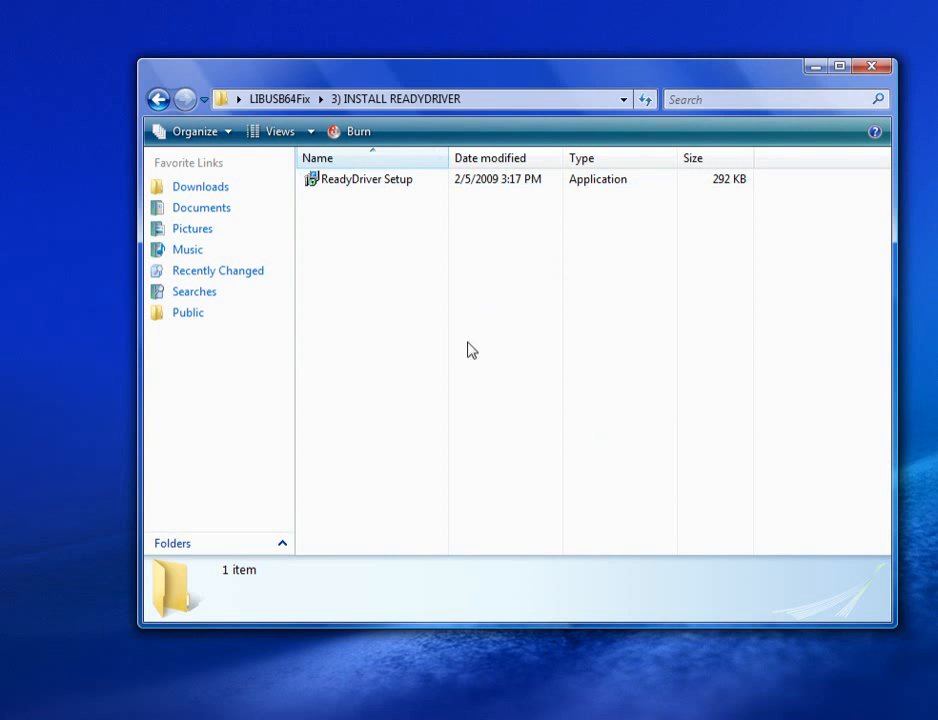
mouse_move(503, 321)
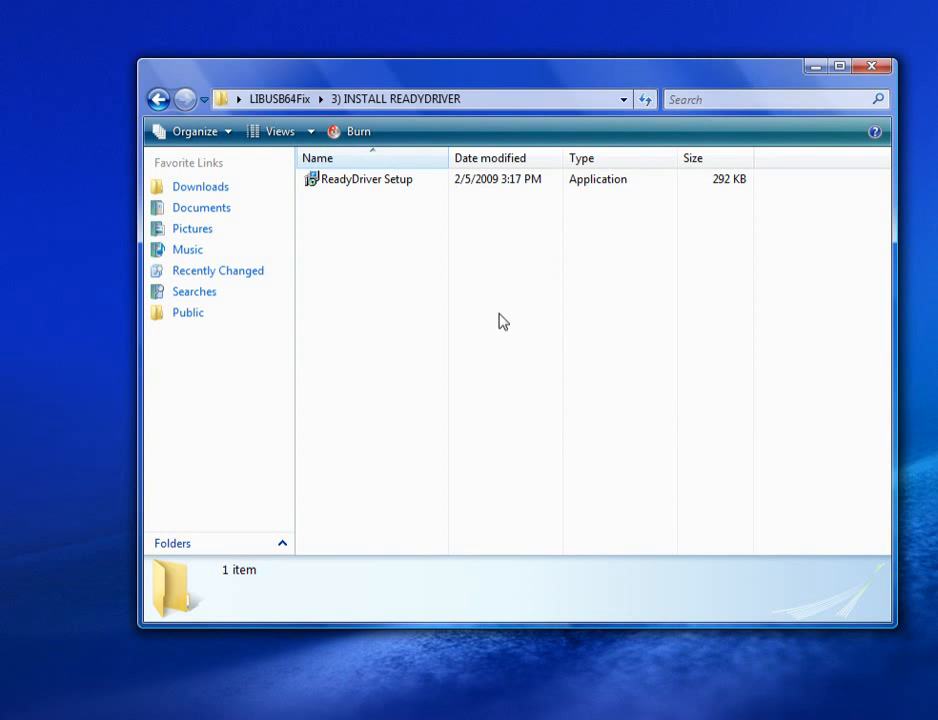
mouse_move(587, 419)
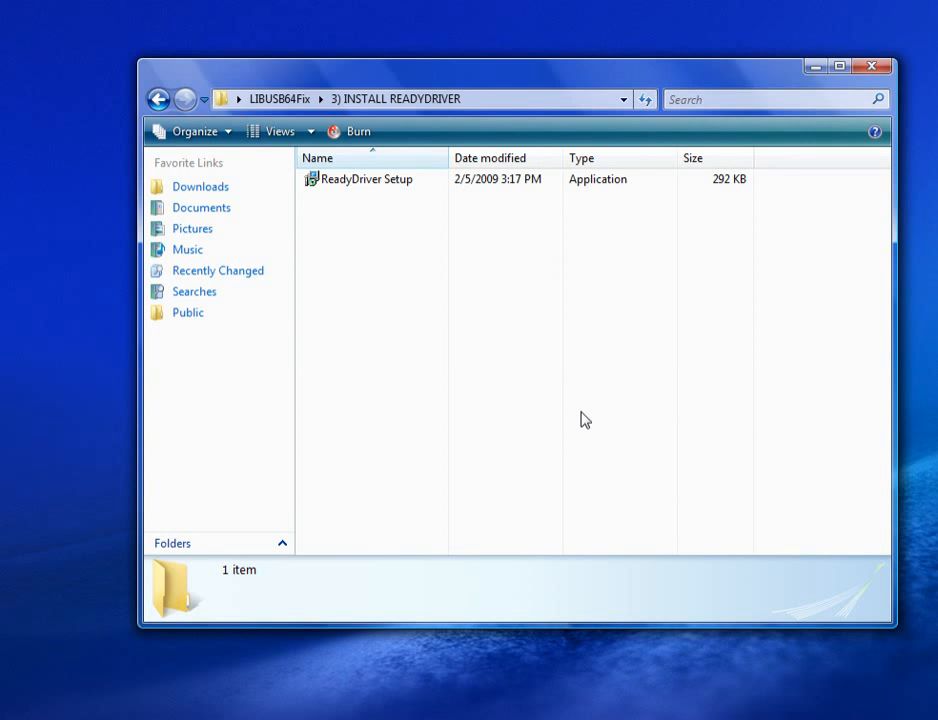
mouse_move(570, 420)
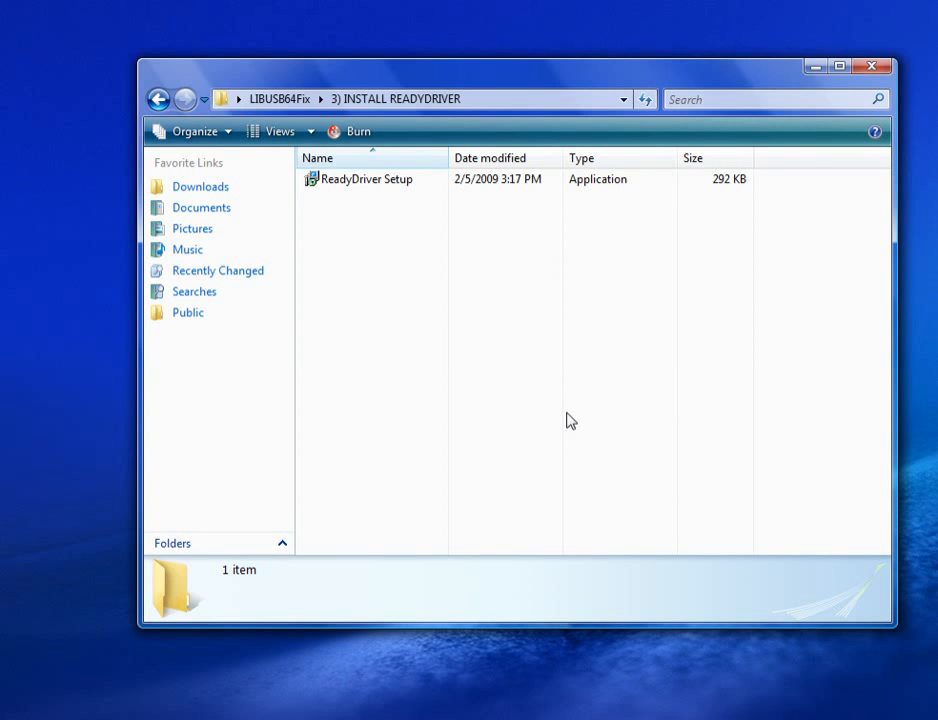
mouse_move(515, 388)
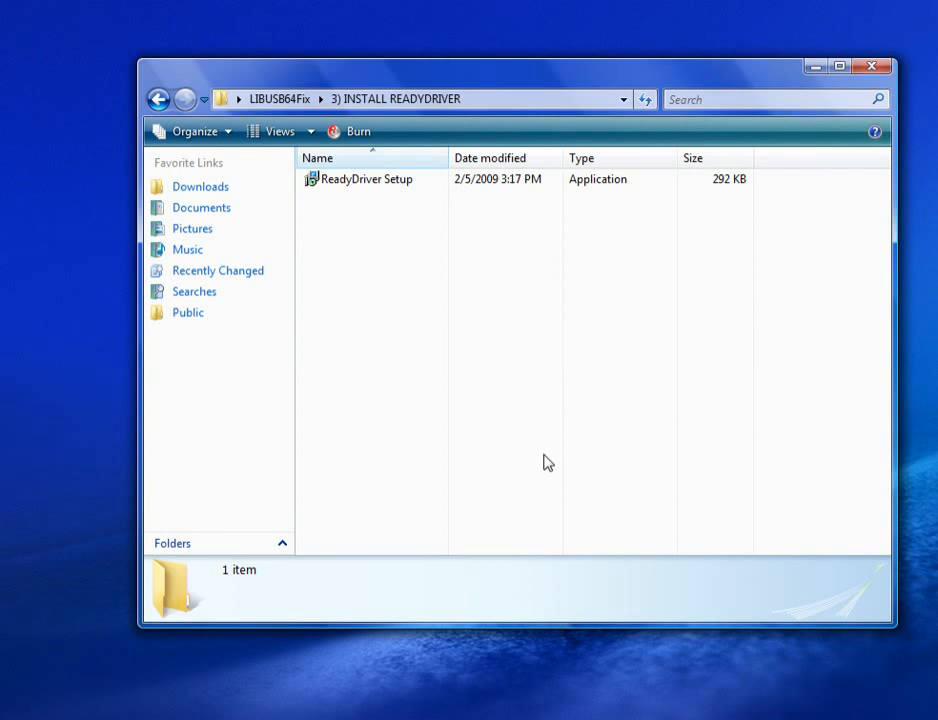
mouse_move(640, 569)
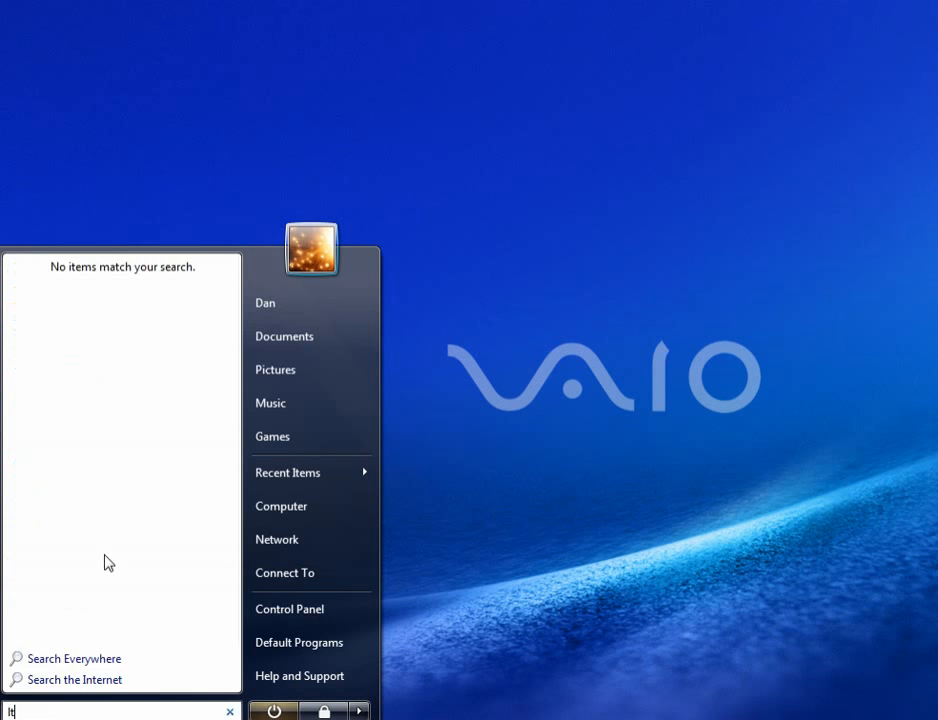
- Search the Start menu for 'test progra' to find the LibUSB test program
text(test progra)
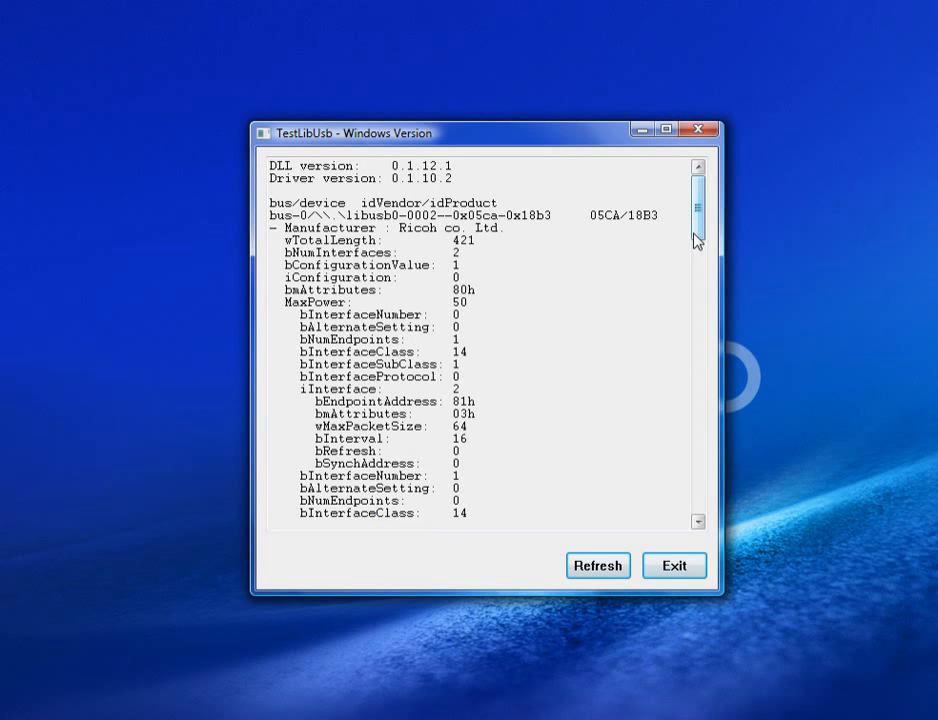
- Scroll to the Apple Inc. entry 05AC/1281 and select the Apple Mobile Device (Recovery Mode) product name
scroll(down, 3)
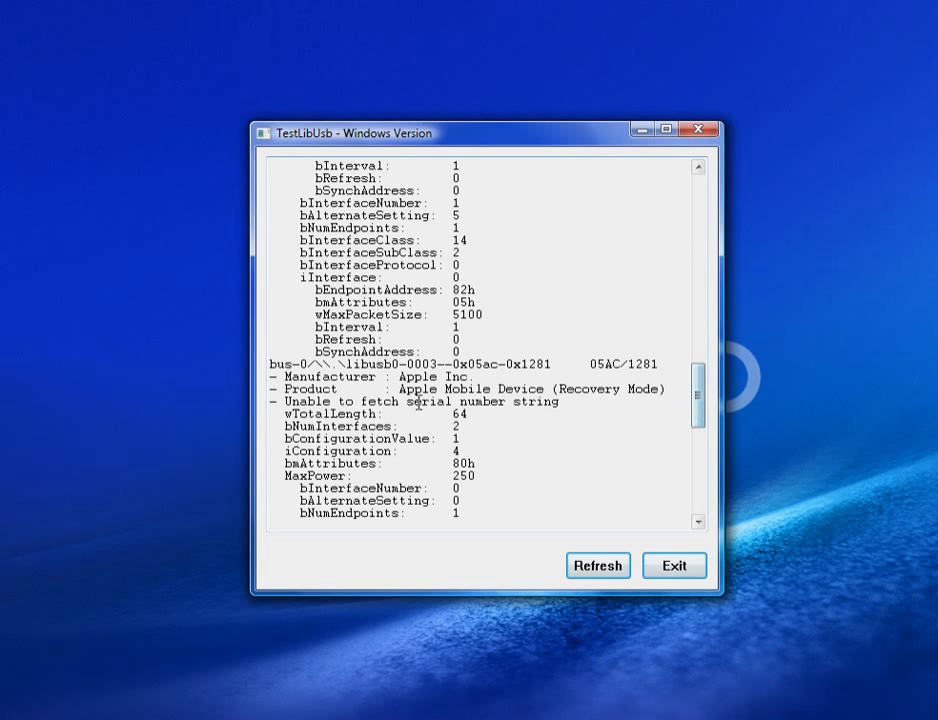
double_click(530, 389)
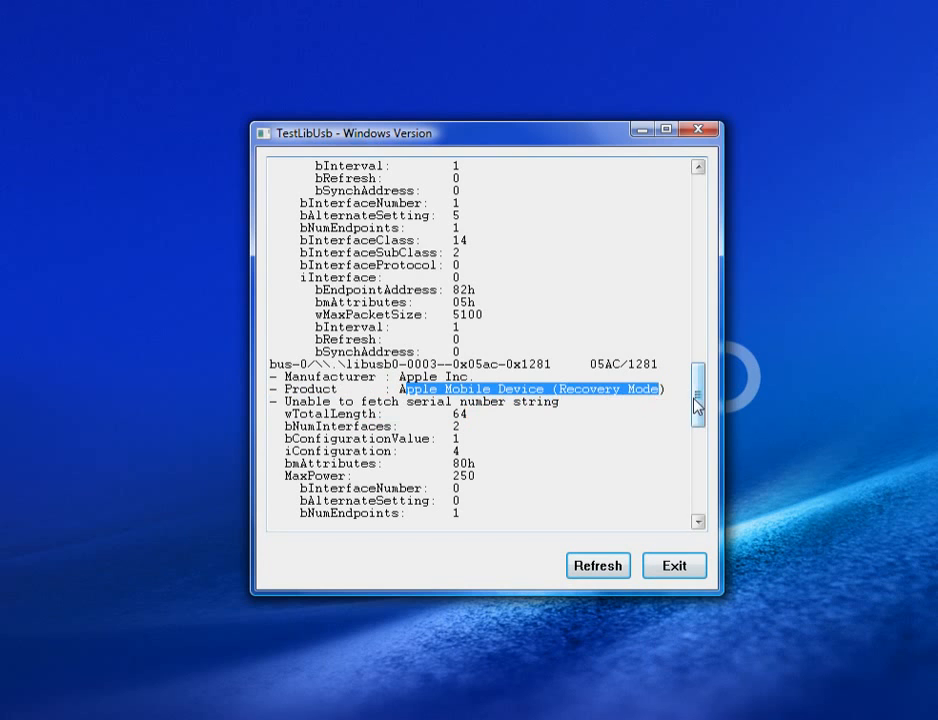